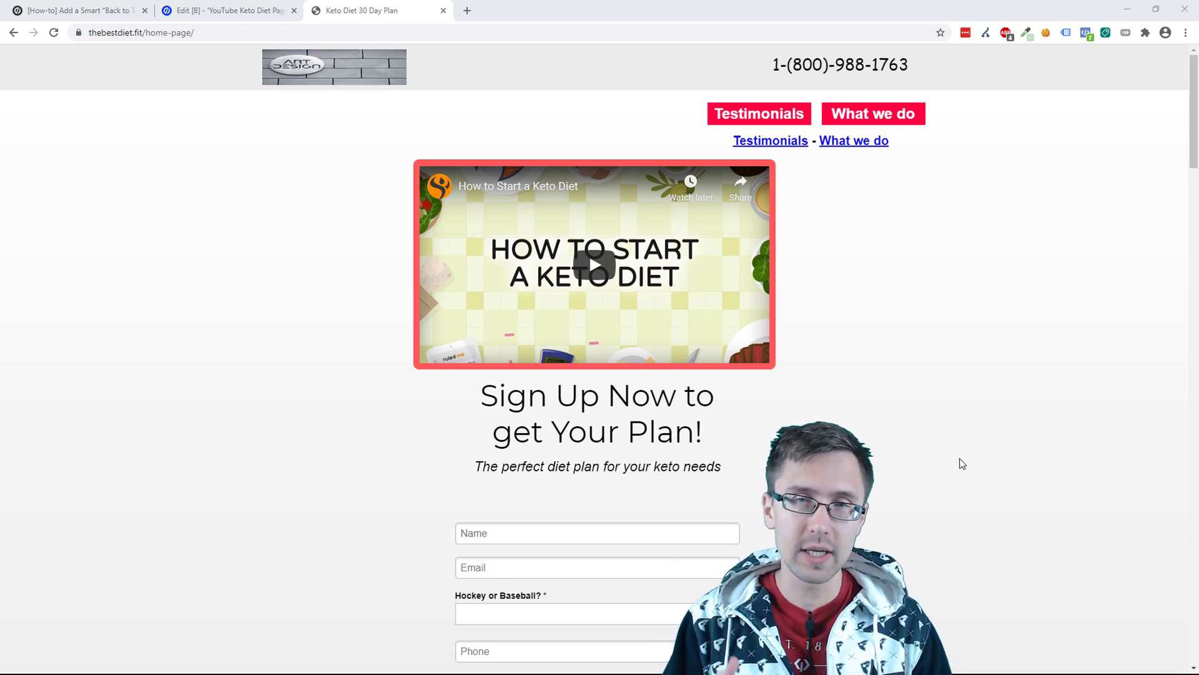
{"action": "mouse_move", "coordinate": [522, 252]}
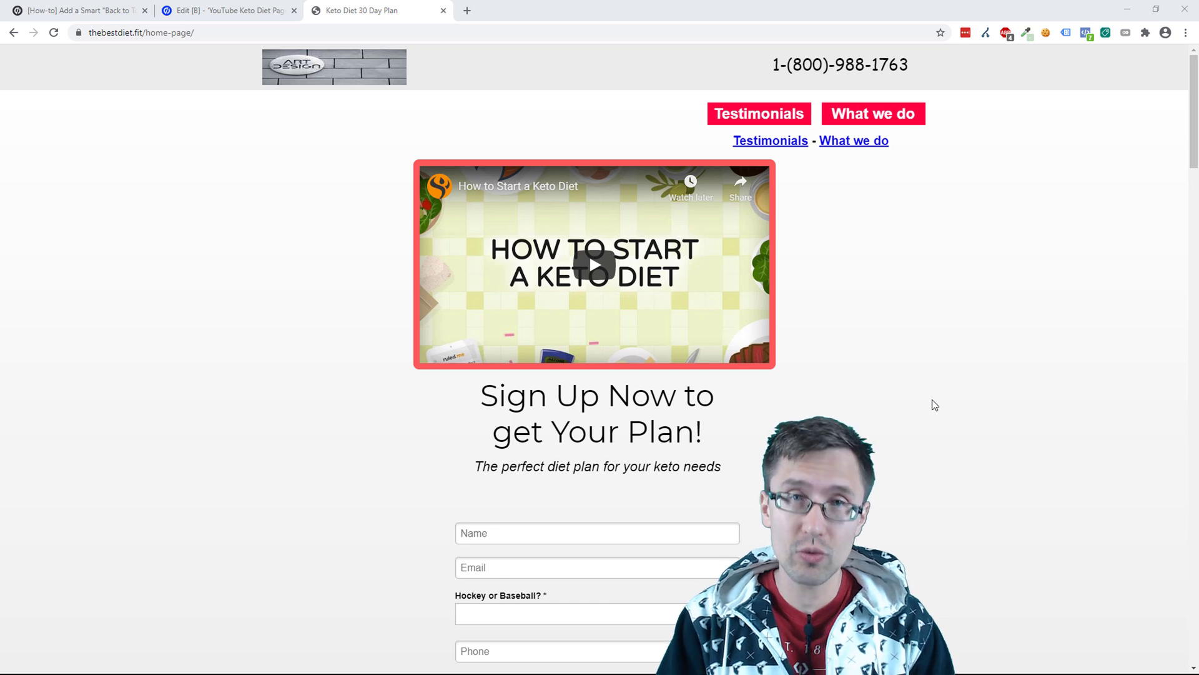
{"action": "mouse_move", "coordinate": [928, 405]}
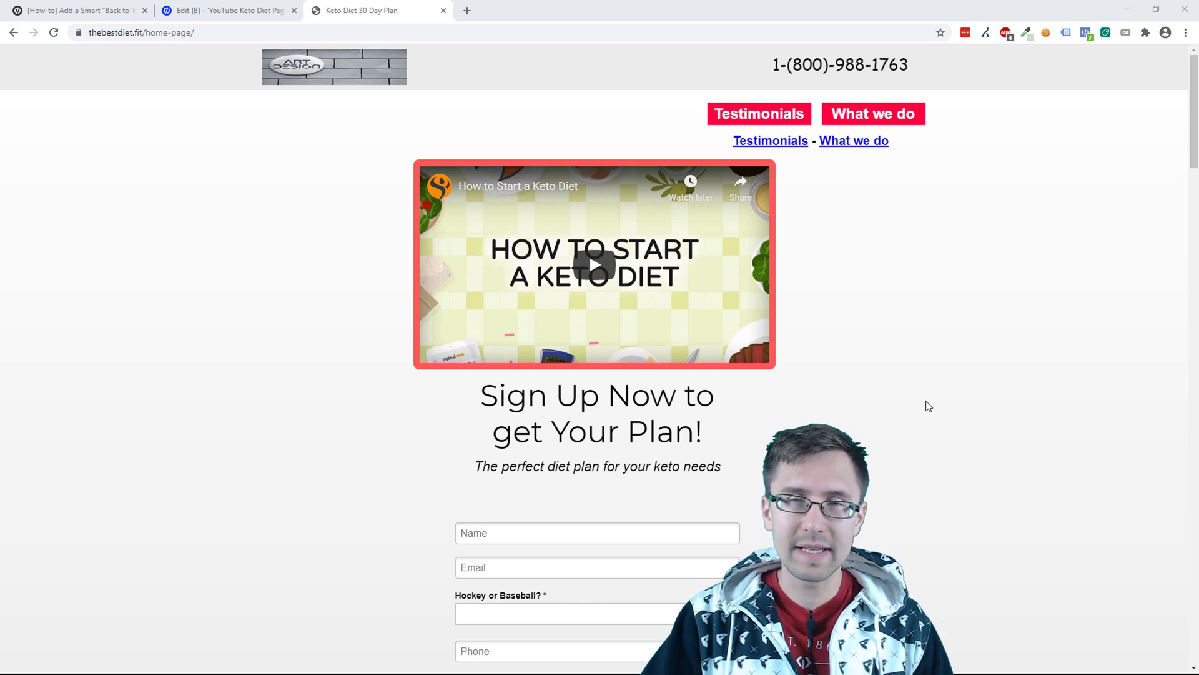
Scroll down the live keto diet page, jump back to the top, and switch to the page editor
{"action": "scroll", "scroll_direction": "down", "scroll_amount": 3}
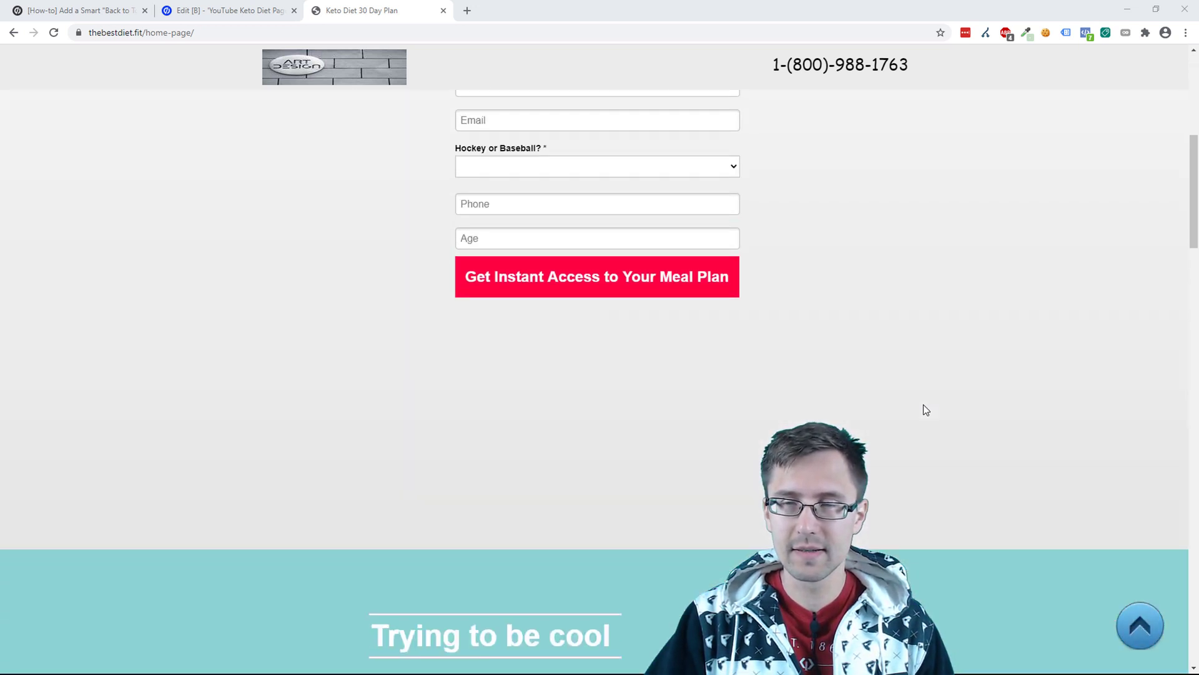
{"action": "scroll", "scroll_direction": "down", "scroll_amount": 3}
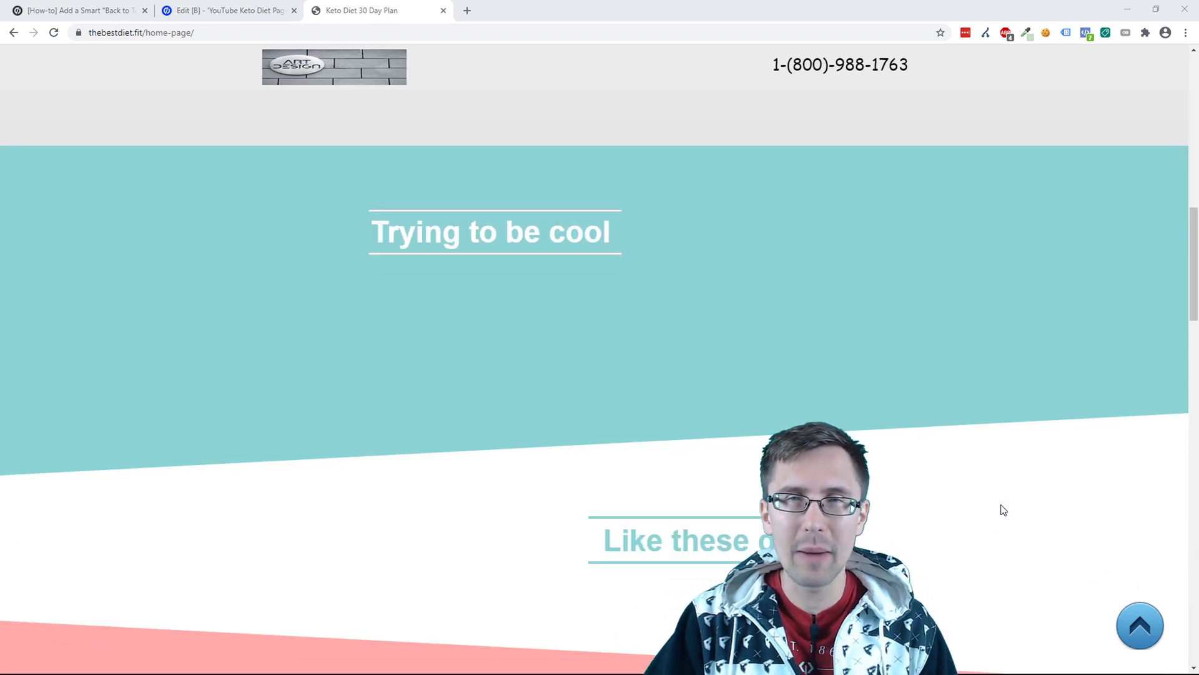
{"action": "scroll", "scroll_direction": "down", "scroll_amount": 3}
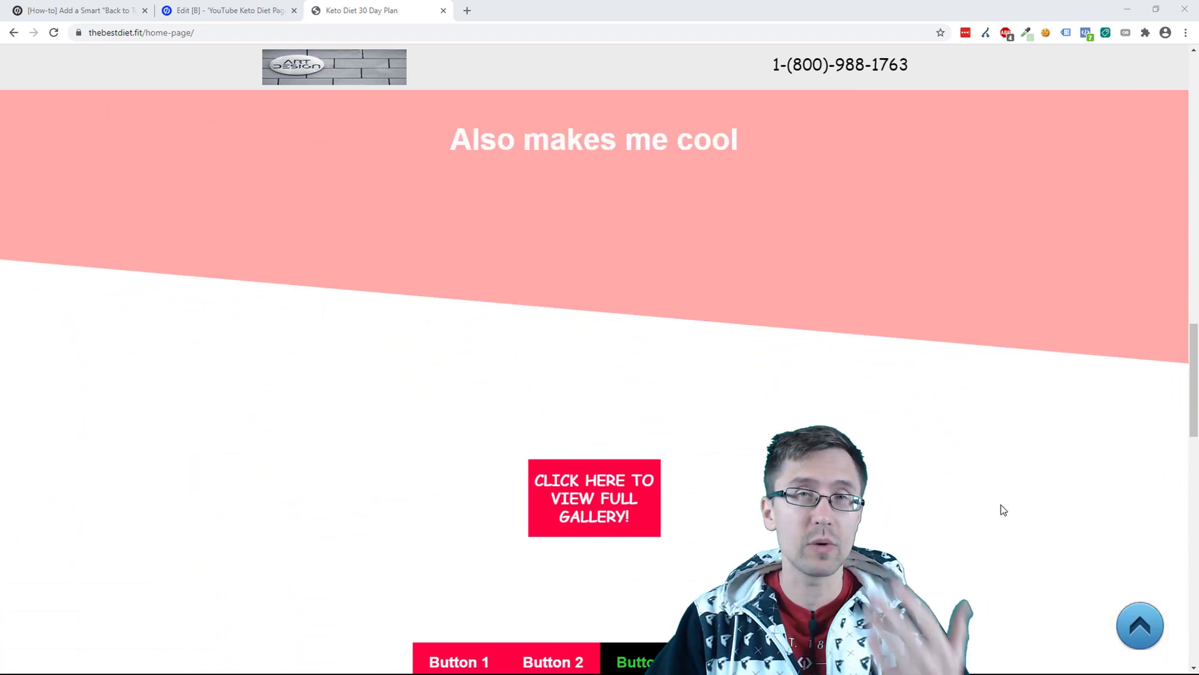
{"action": "scroll", "scroll_direction": "down", "scroll_amount": 3}
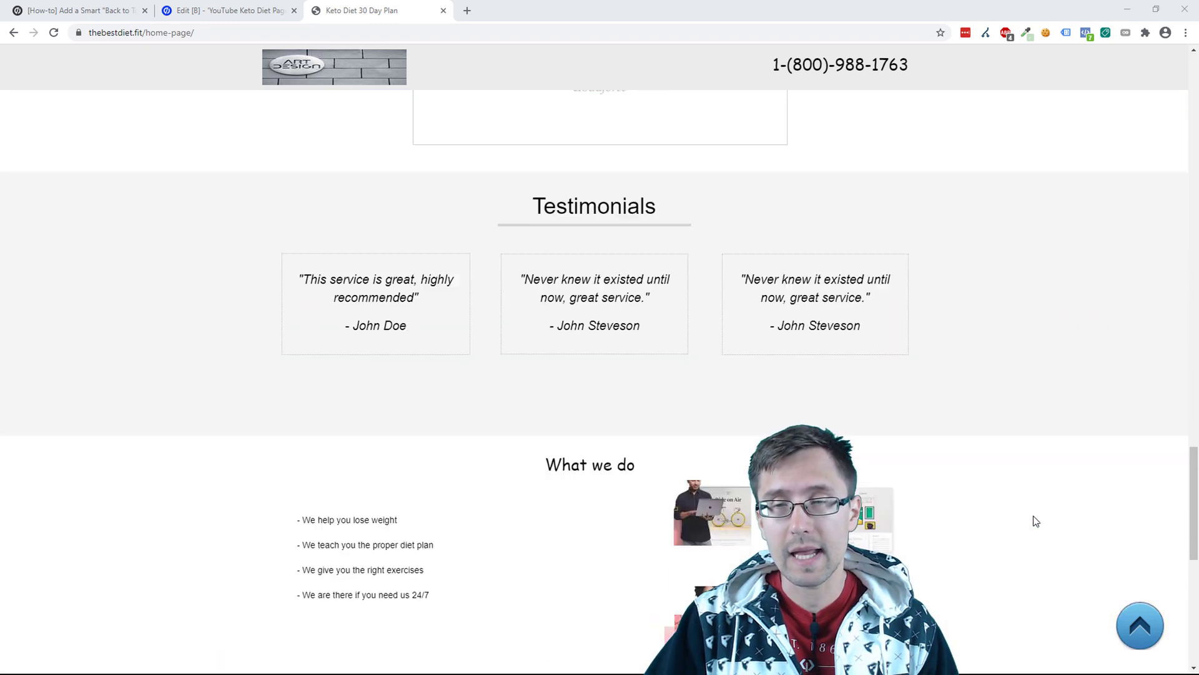
{"action": "left_click", "coordinate": [1140, 625]}
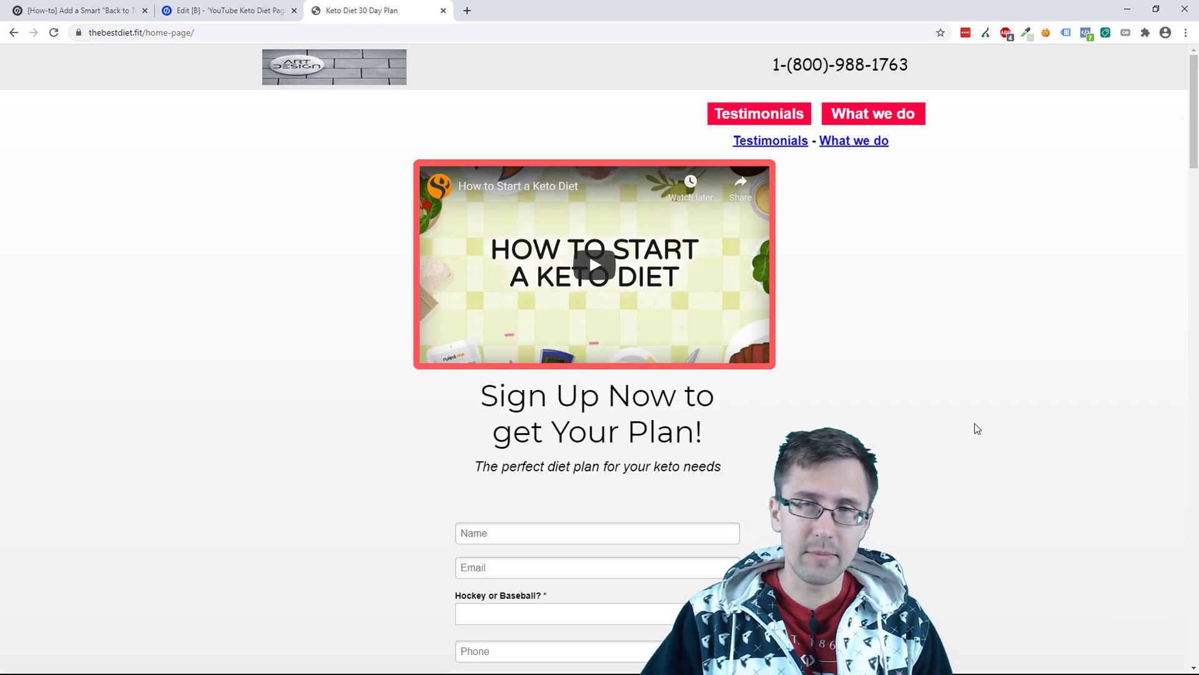
{"action": "mouse_move", "coordinate": [786, 300]}
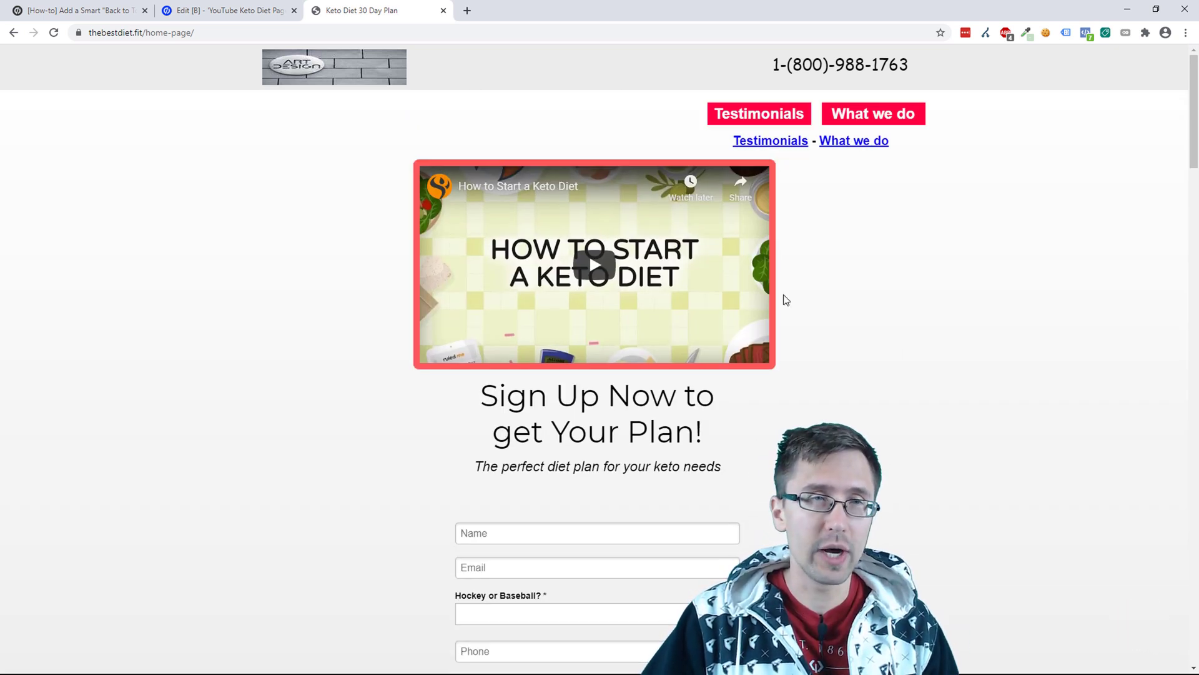
{"action": "left_click", "coordinate": [226, 10]}
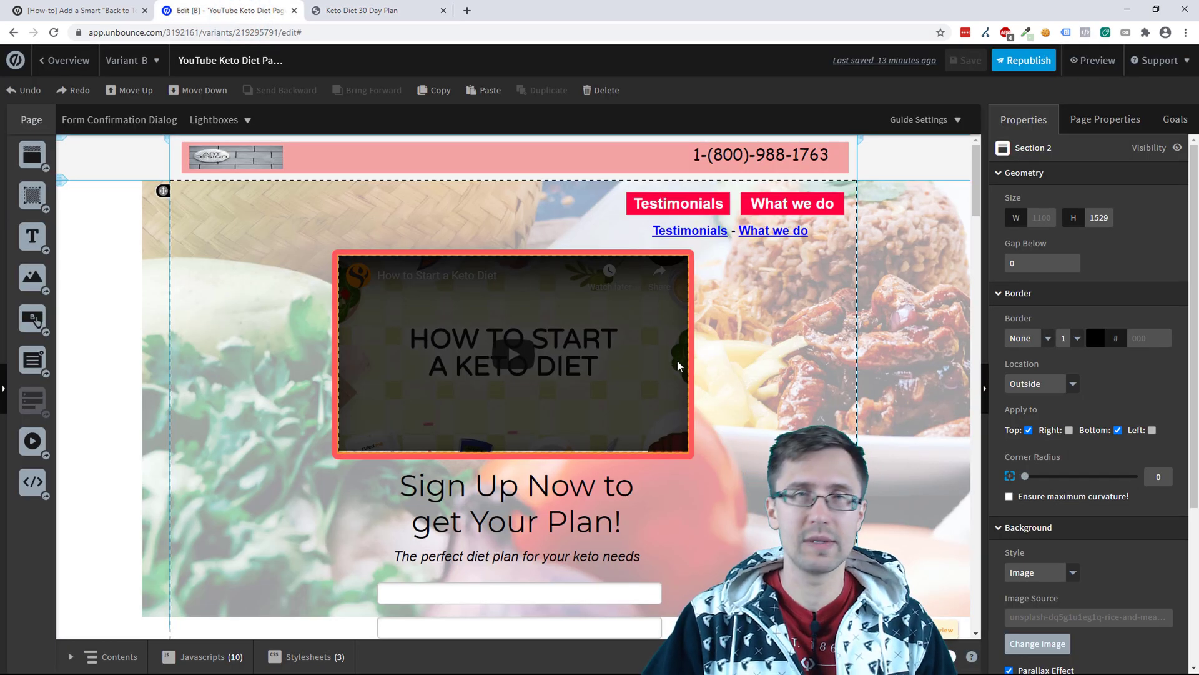
{"action": "scroll", "scroll_direction": "down", "scroll_amount": 3}
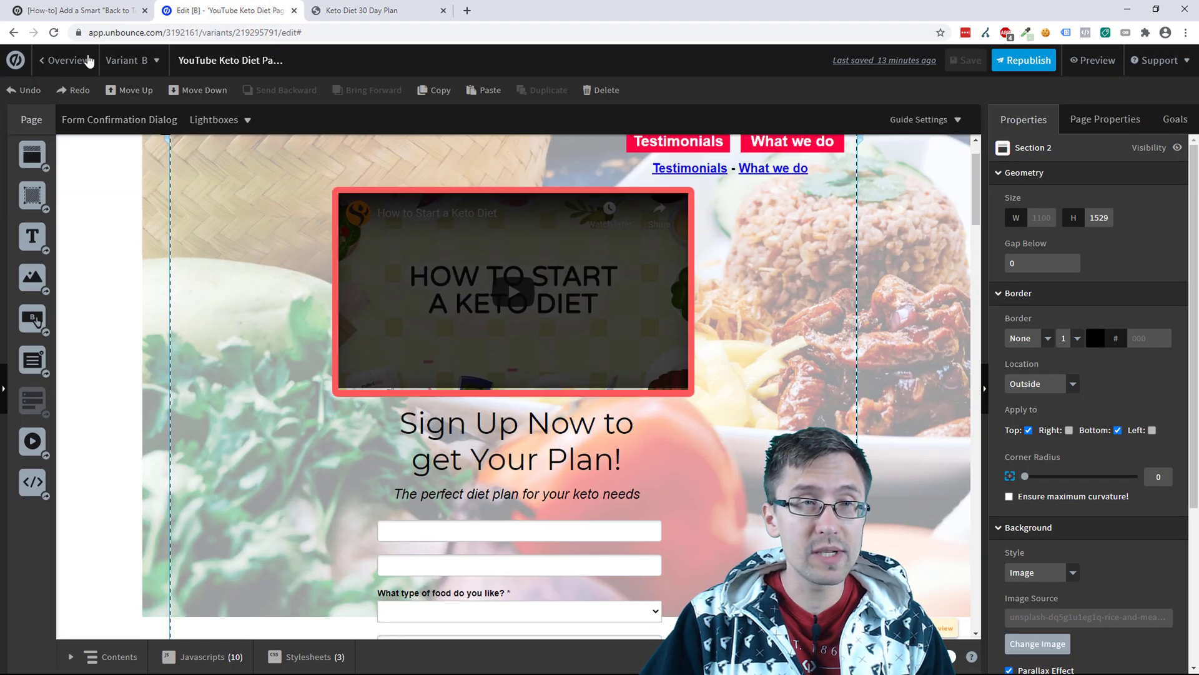
{"action": "left_click", "coordinate": [76, 10]}
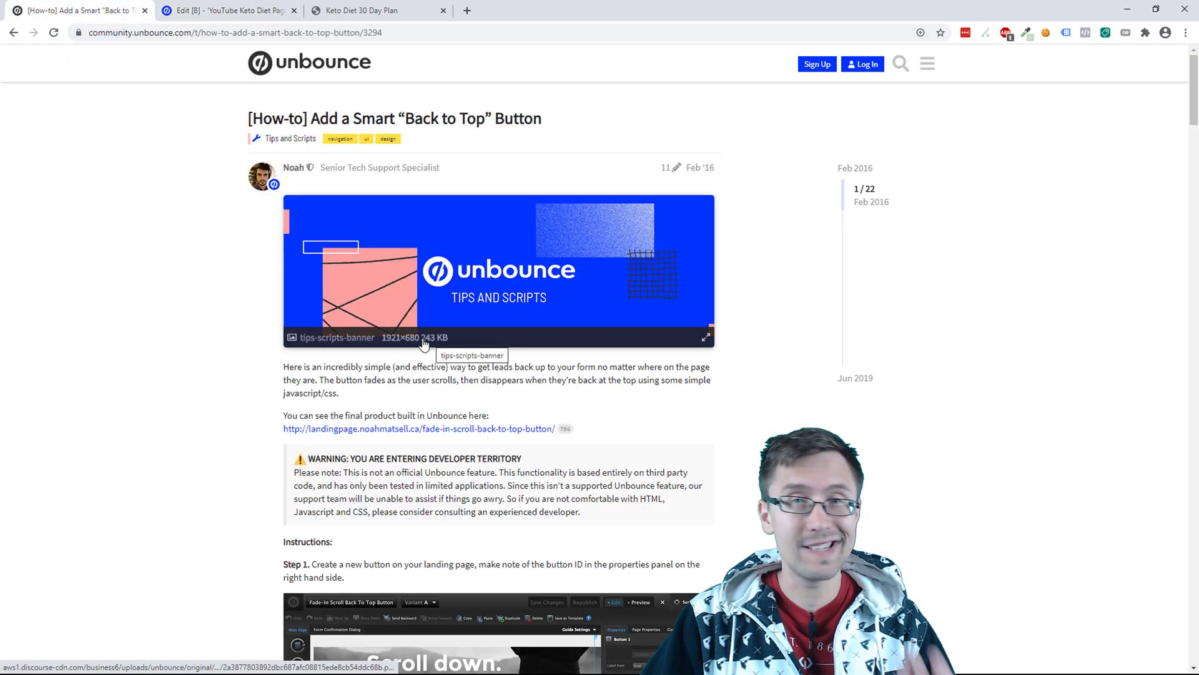
{"action": "mouse_move", "coordinate": [208, 410]}
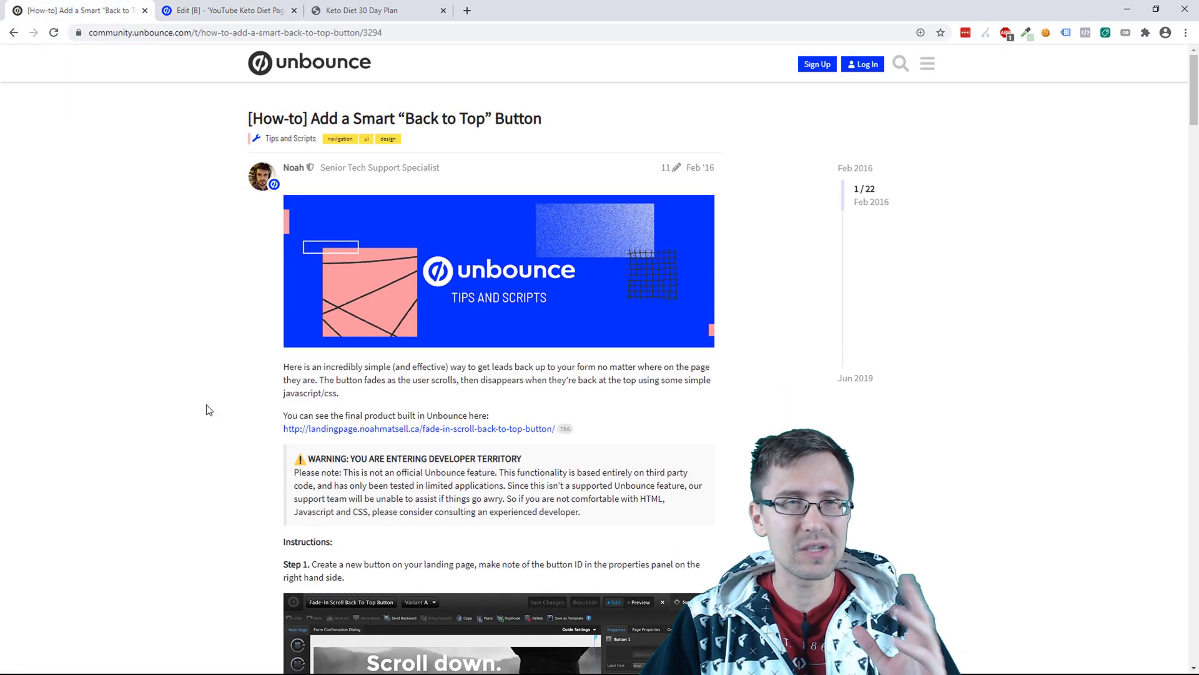
{"action": "scroll", "scroll_direction": "down", "scroll_amount": 3}
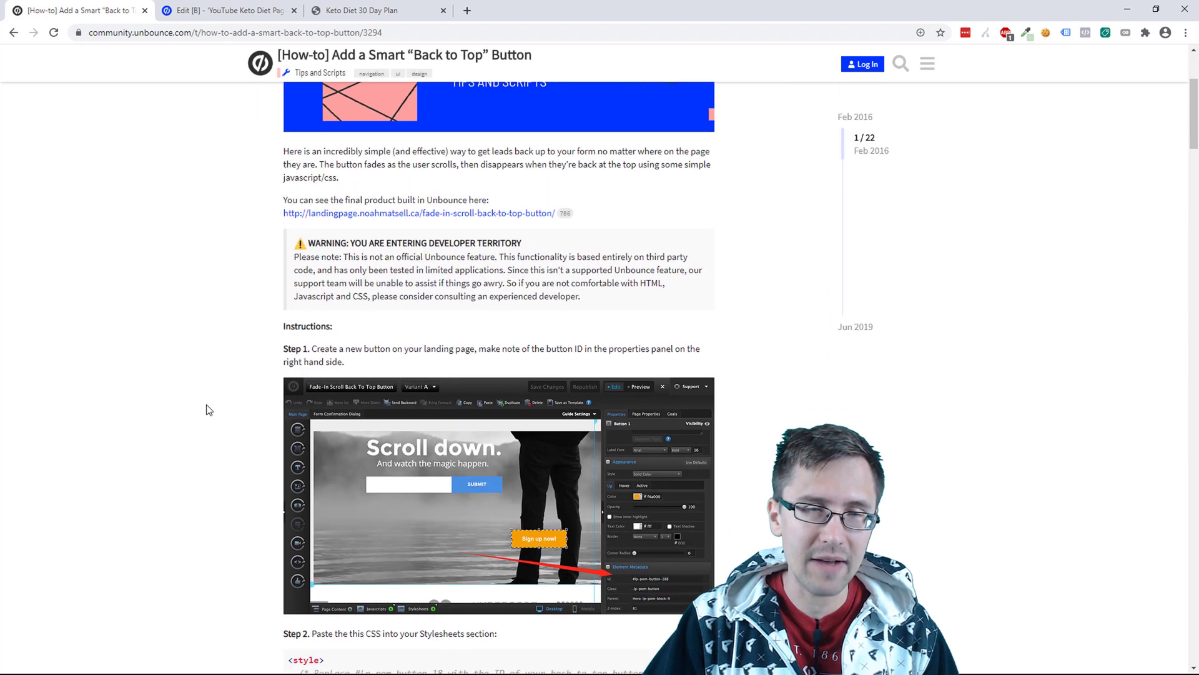
{"action": "left_click", "coordinate": [226, 10]}
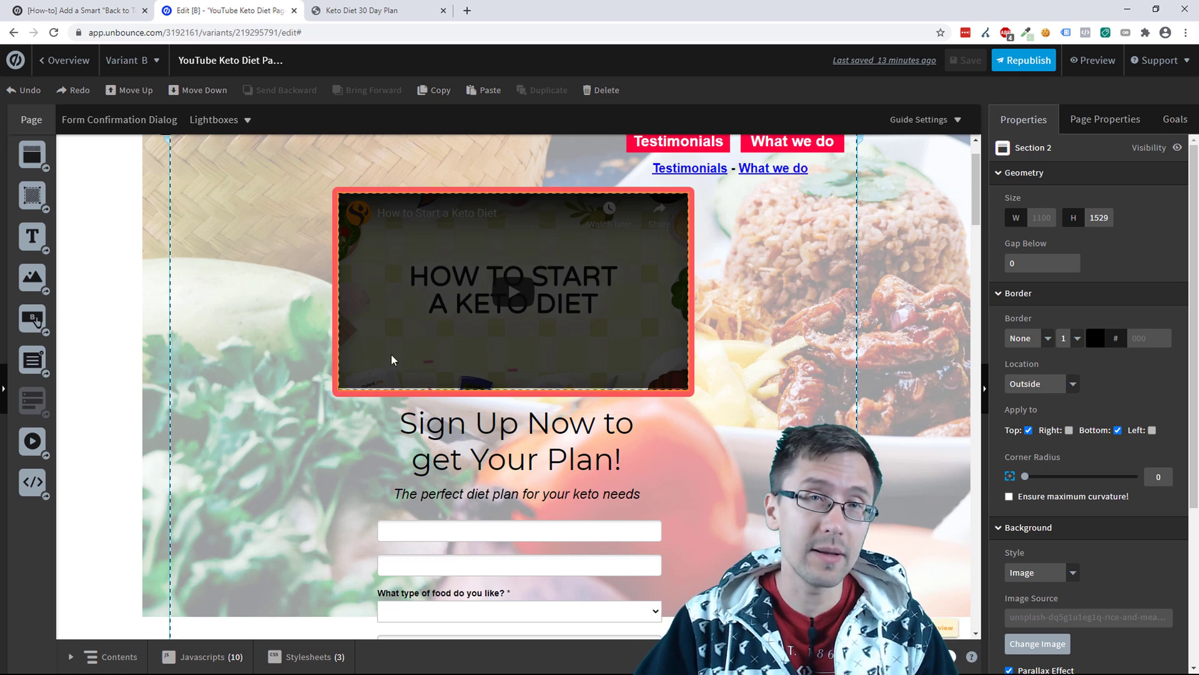
{"action": "mouse_move", "coordinate": [33, 360]}
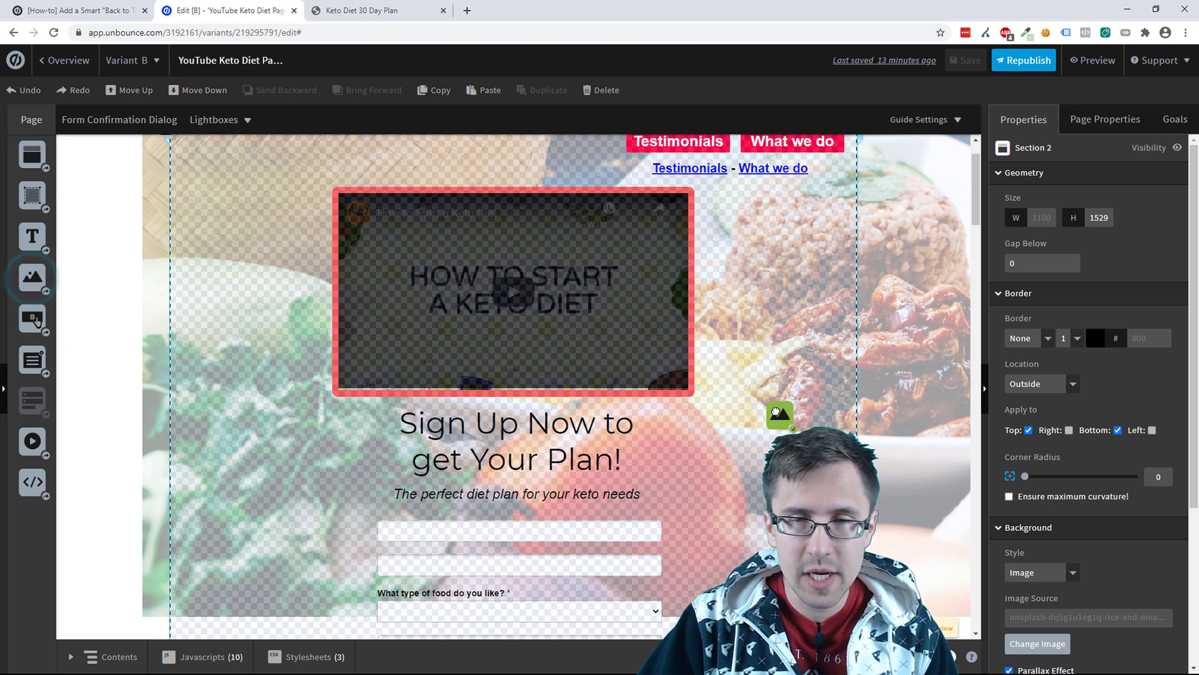
Add an image element and search the Unbounce Public Images library for "arrow"
{"action": "left_click", "coordinate": [1037, 643]}
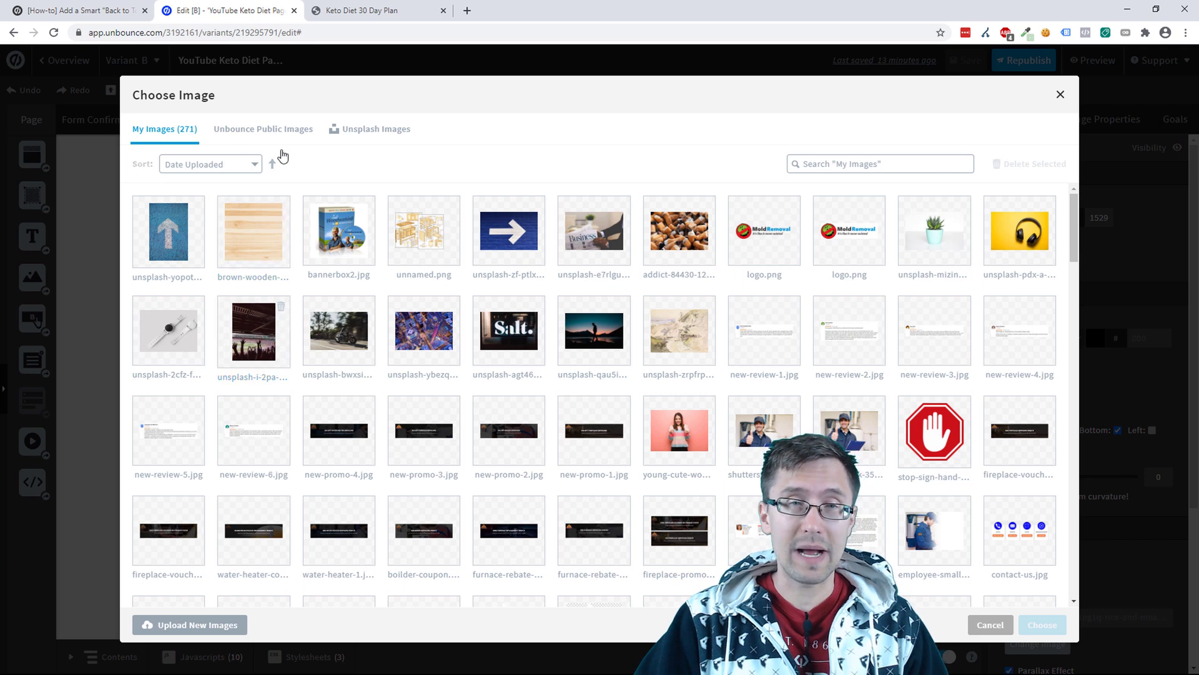
{"action": "left_click", "coordinate": [168, 233]}
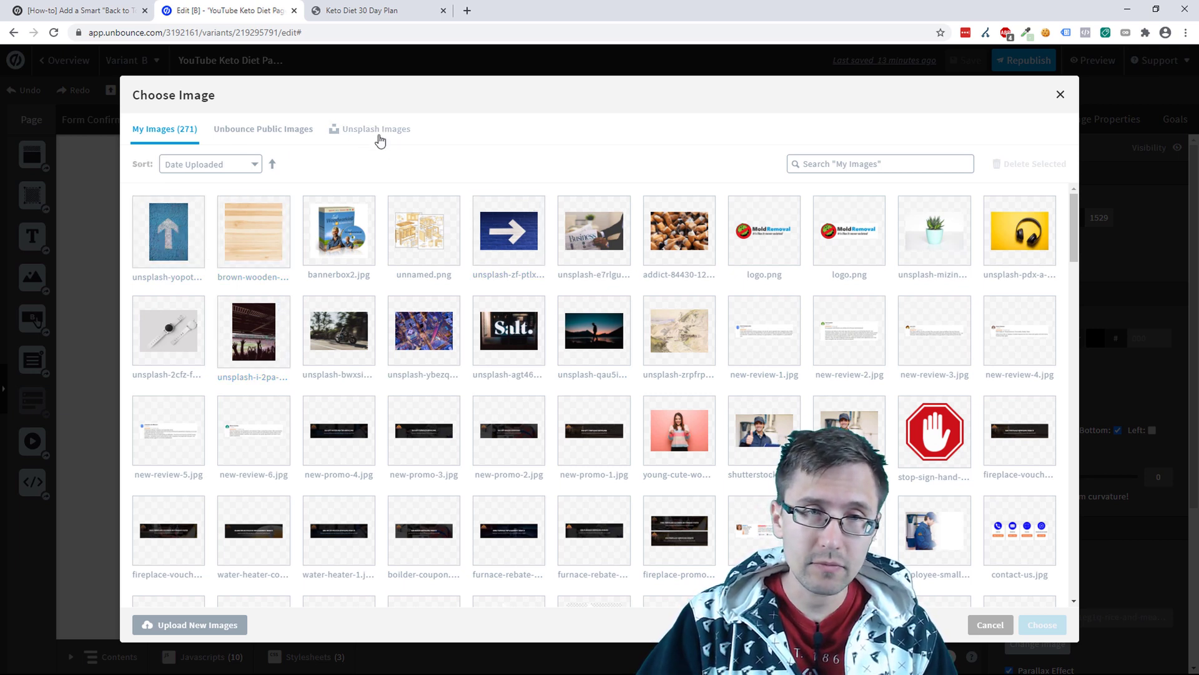
{"action": "left_click", "coordinate": [276, 128]}
{"action": "type", "text": "a"}
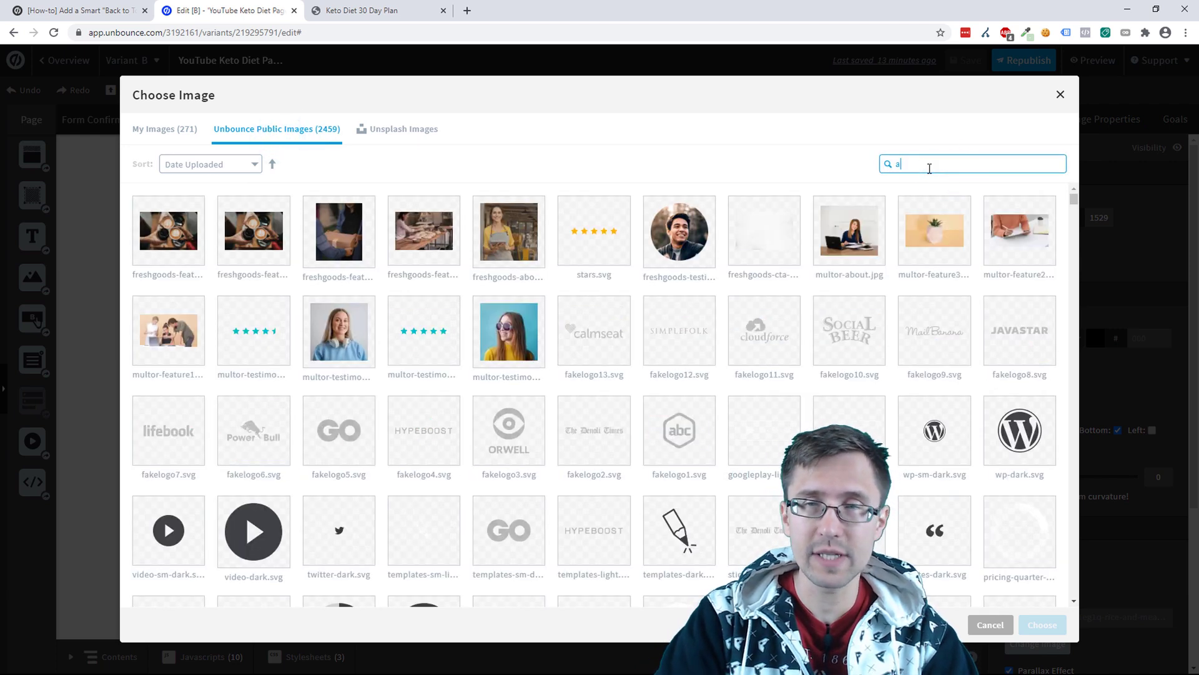
{"action": "type", "text": "rrow"}
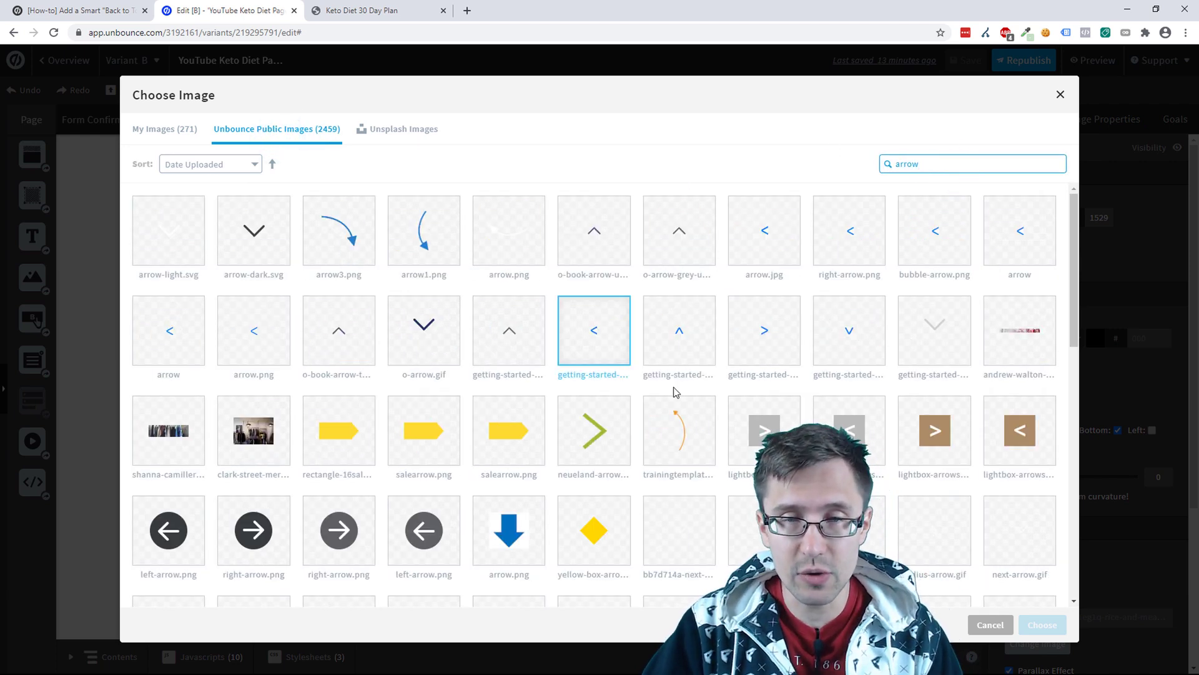
{"action": "left_click", "coordinate": [678, 329]}
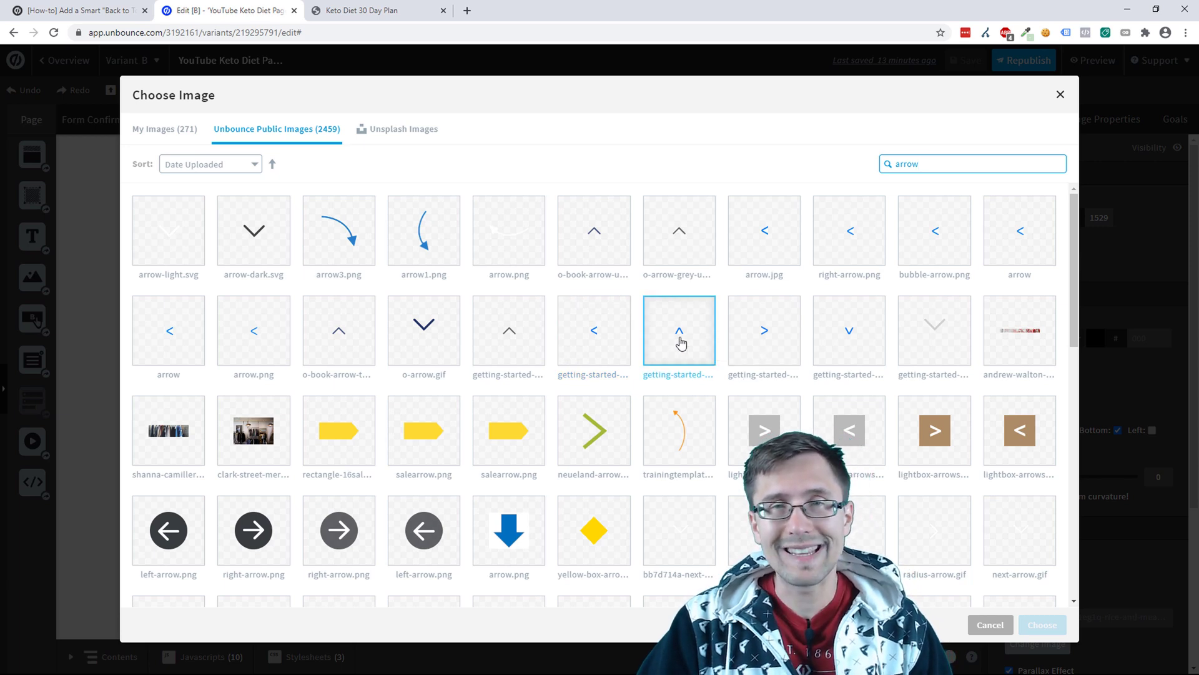
Choose the green arrow-rounded-up image from the search results
{"action": "scroll", "scroll_direction": "down", "scroll_amount": 3}
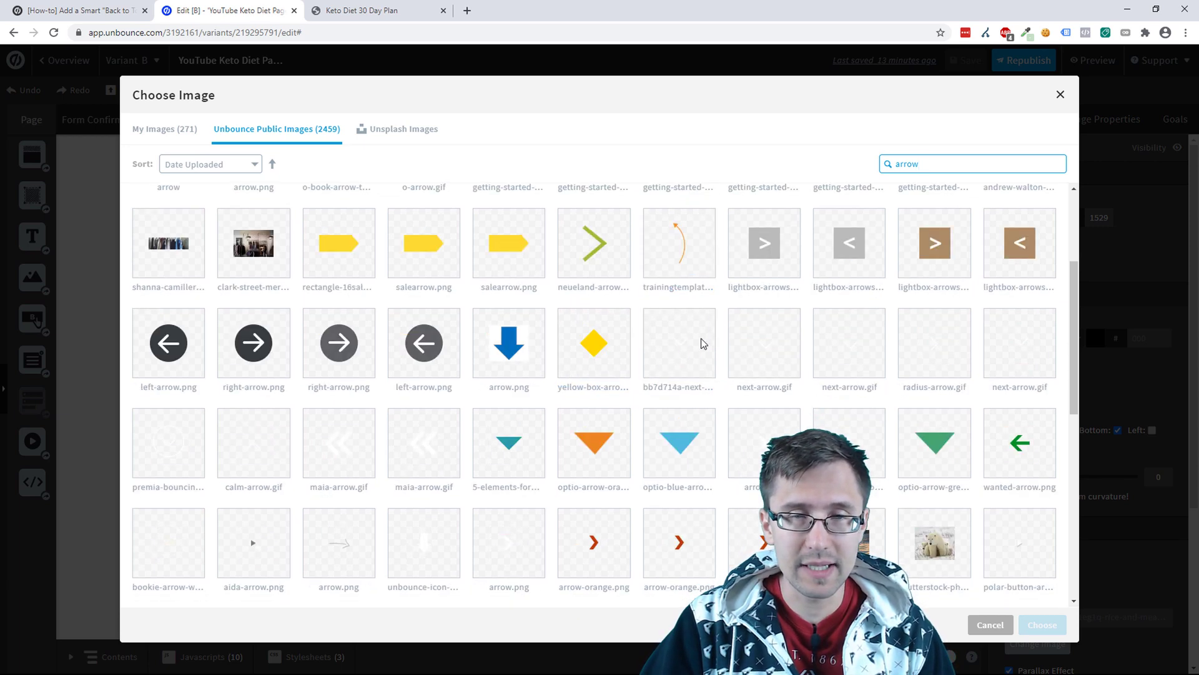
{"action": "scroll", "scroll_direction": "down", "scroll_amount": 3}
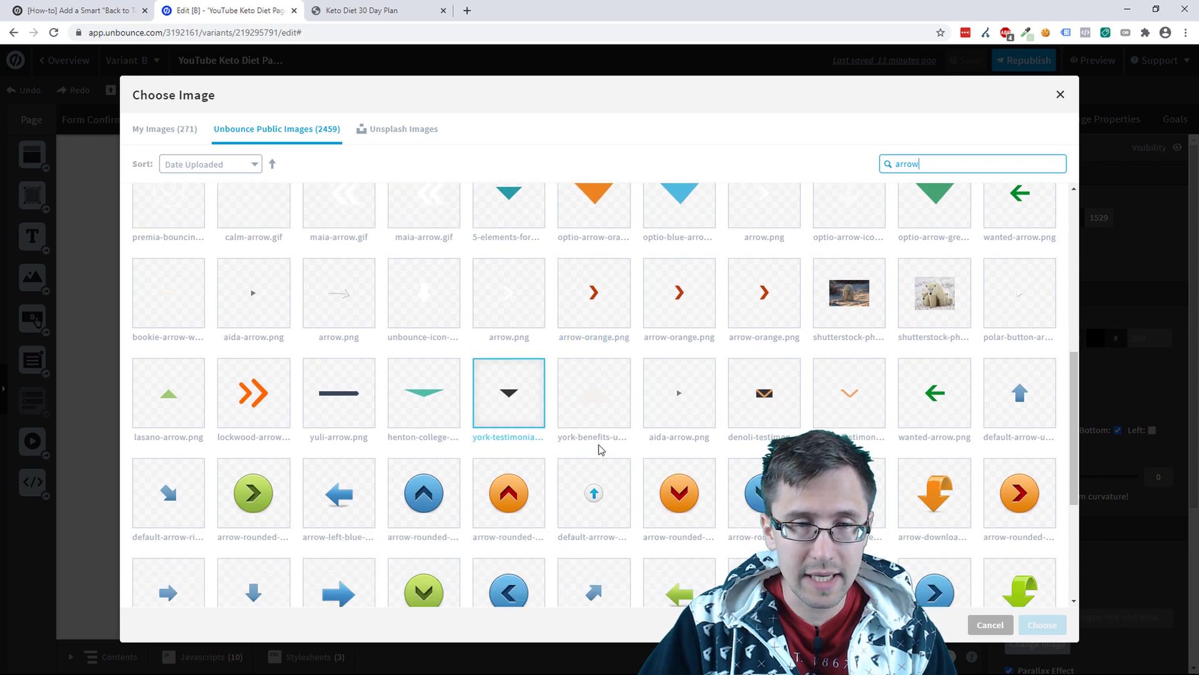
{"action": "scroll", "scroll_direction": "down", "scroll_amount": 3}
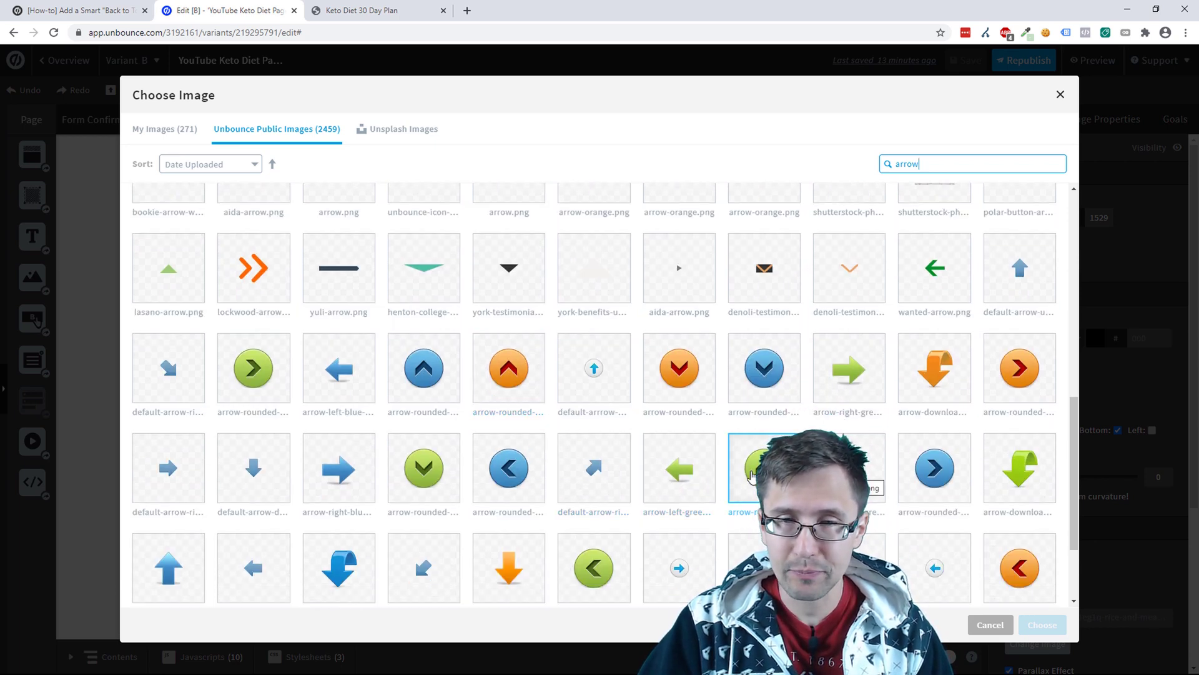
{"action": "scroll", "scroll_direction": "down", "scroll_amount": 3}
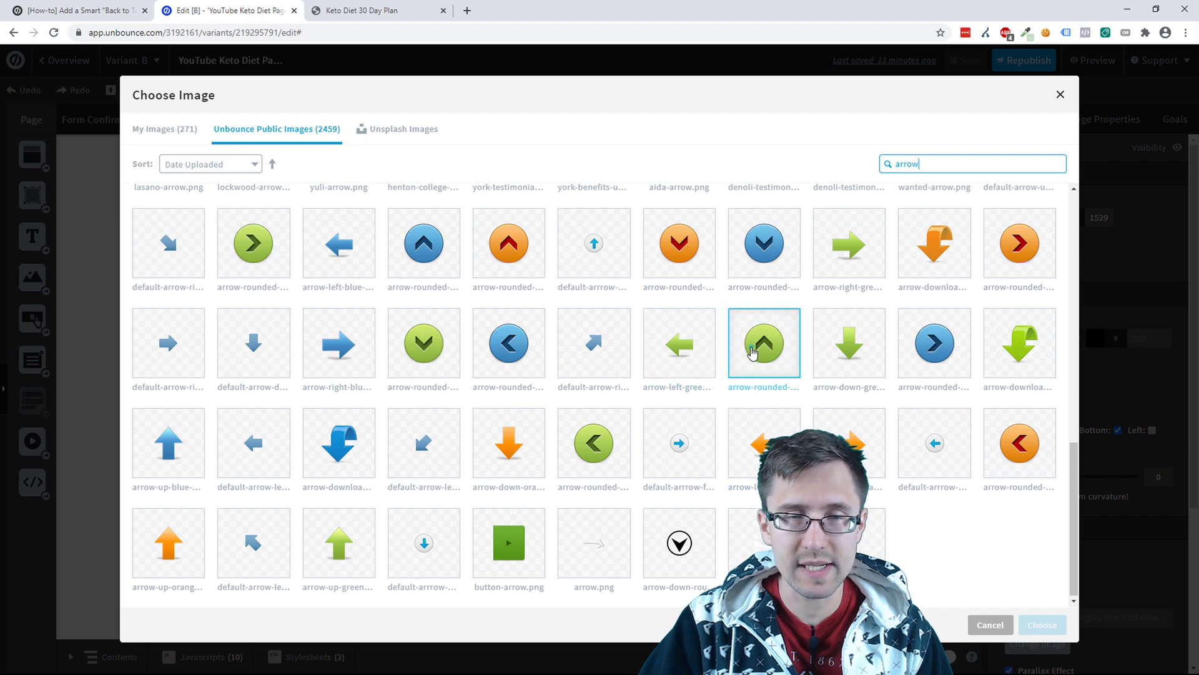
{"action": "left_click", "coordinate": [1041, 625]}
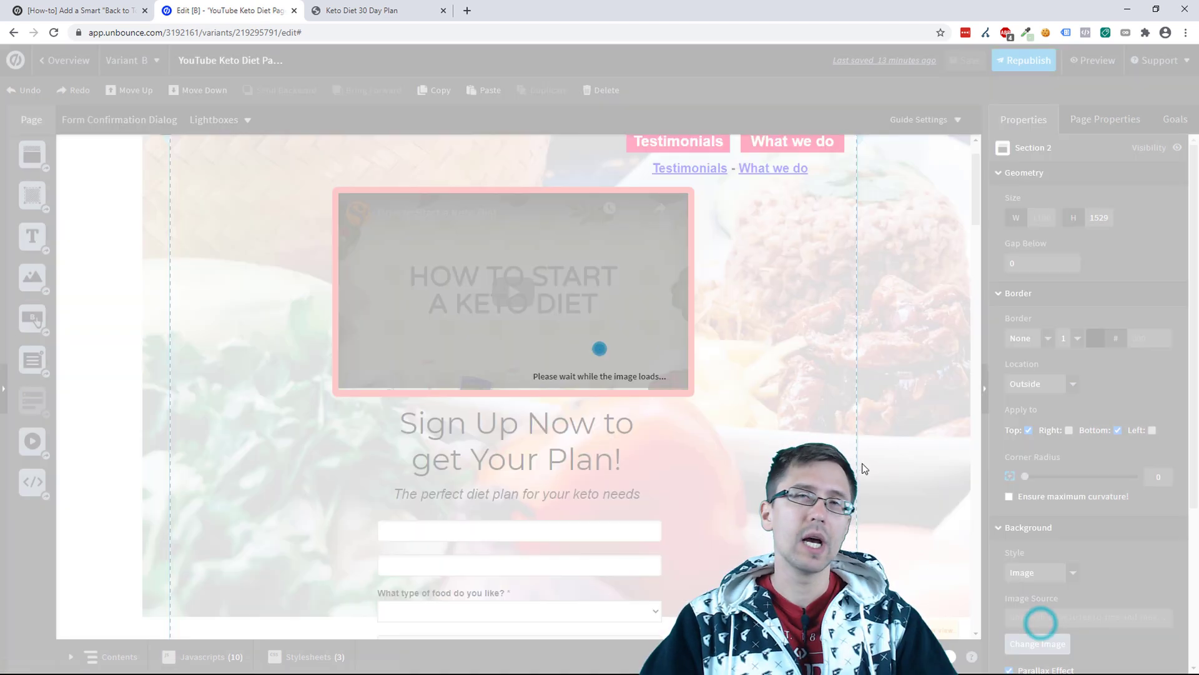
Place the 64 by 64 green up-arrow as Image 4 left of the video, then view the guide's CSS
{"action": "left_click", "coordinate": [774, 411]}
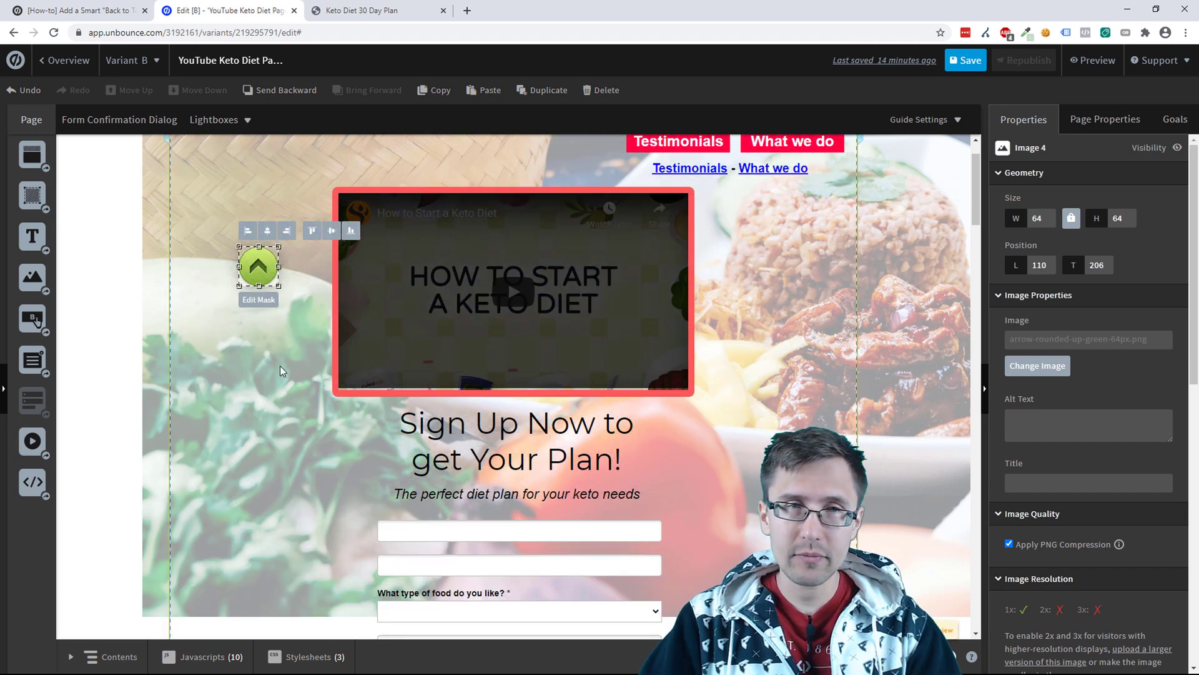
{"action": "left_click", "coordinate": [76, 10]}
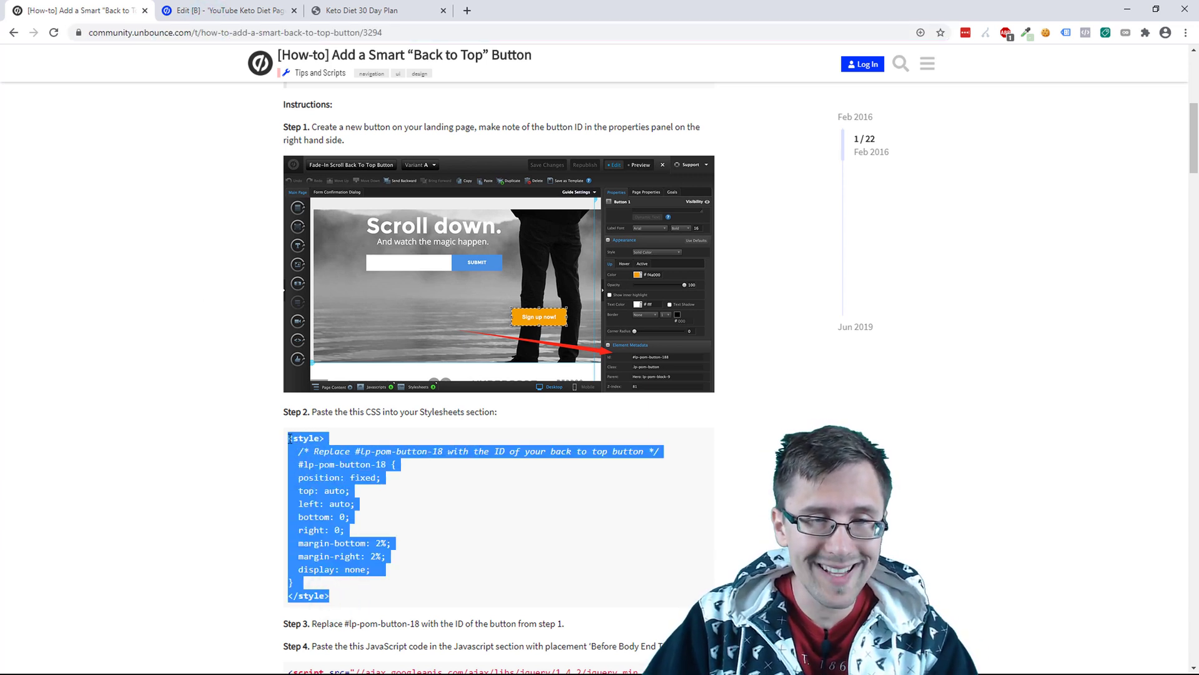
Create a stylesheet "Smart Back to Top Button" holding the tutorial's back-to-top CSS
{"action": "left_click", "coordinate": [227, 10]}
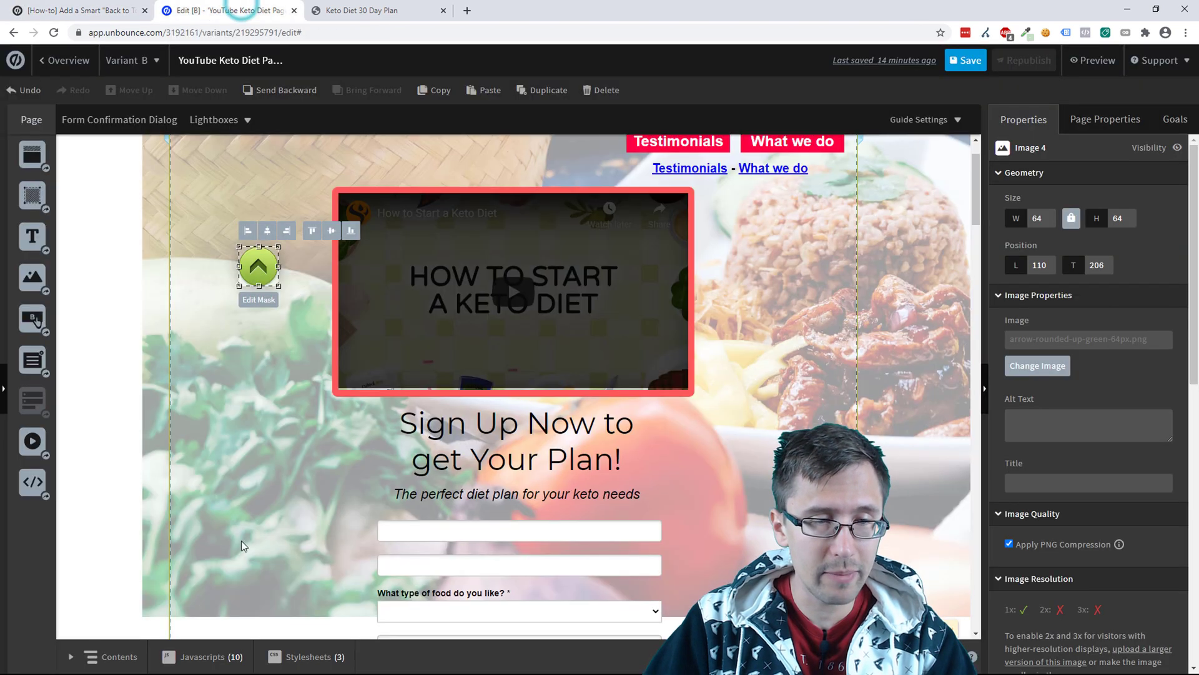
{"action": "left_click", "coordinate": [310, 656]}
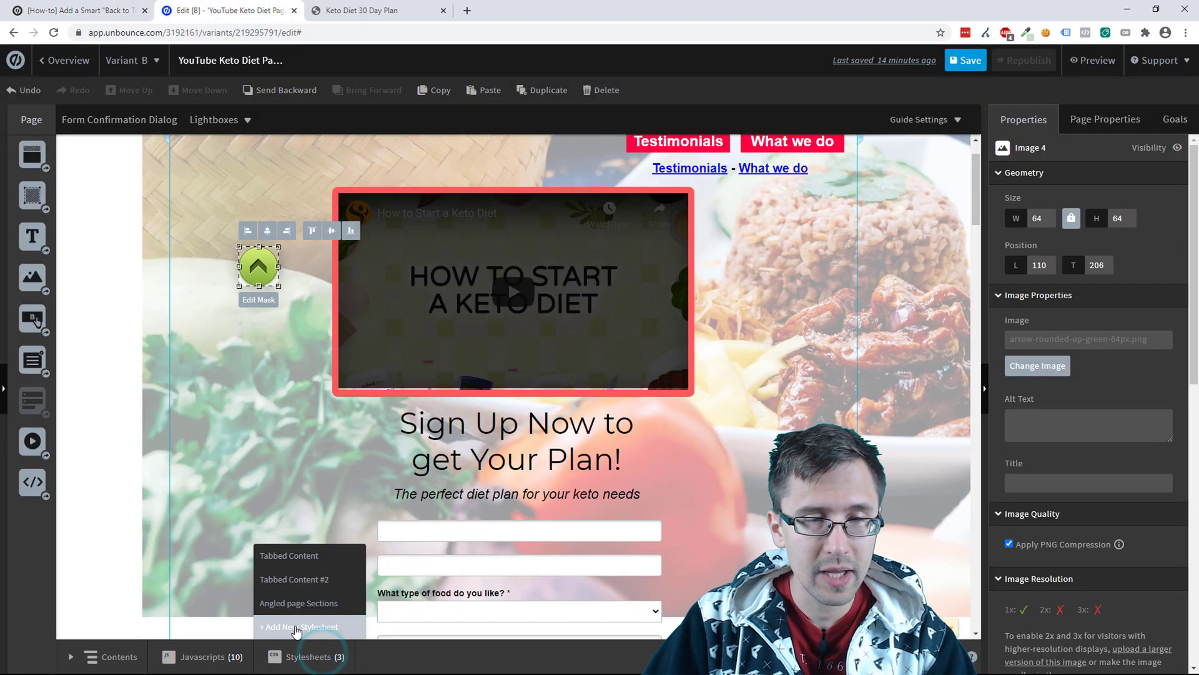
{"action": "left_click", "coordinate": [299, 626]}
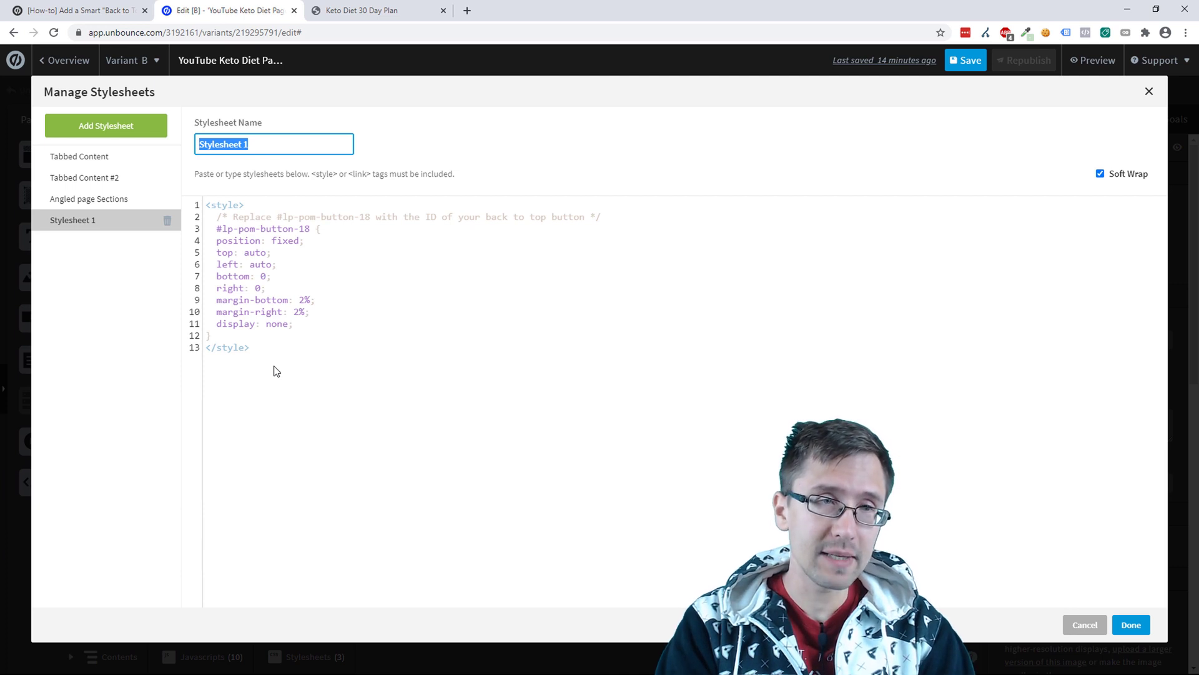
{"action": "type", "text": "Smart Back to T"}
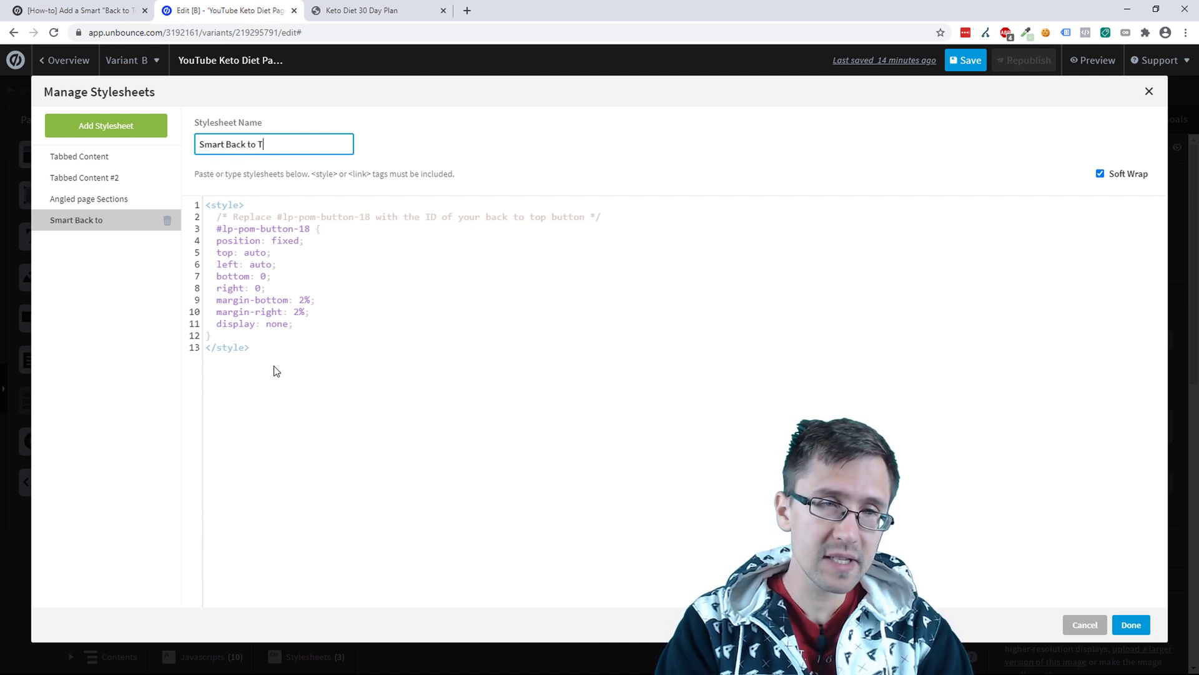
{"action": "type", "text": "op Button"}
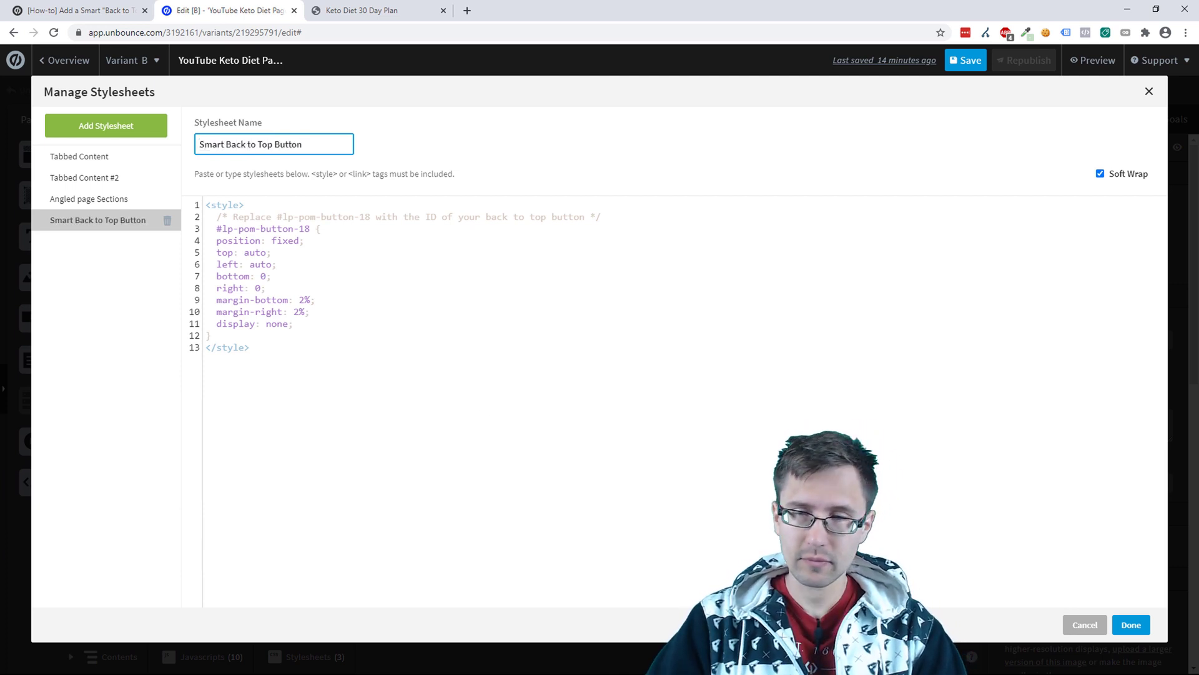
{"action": "left_click", "coordinate": [1130, 624]}
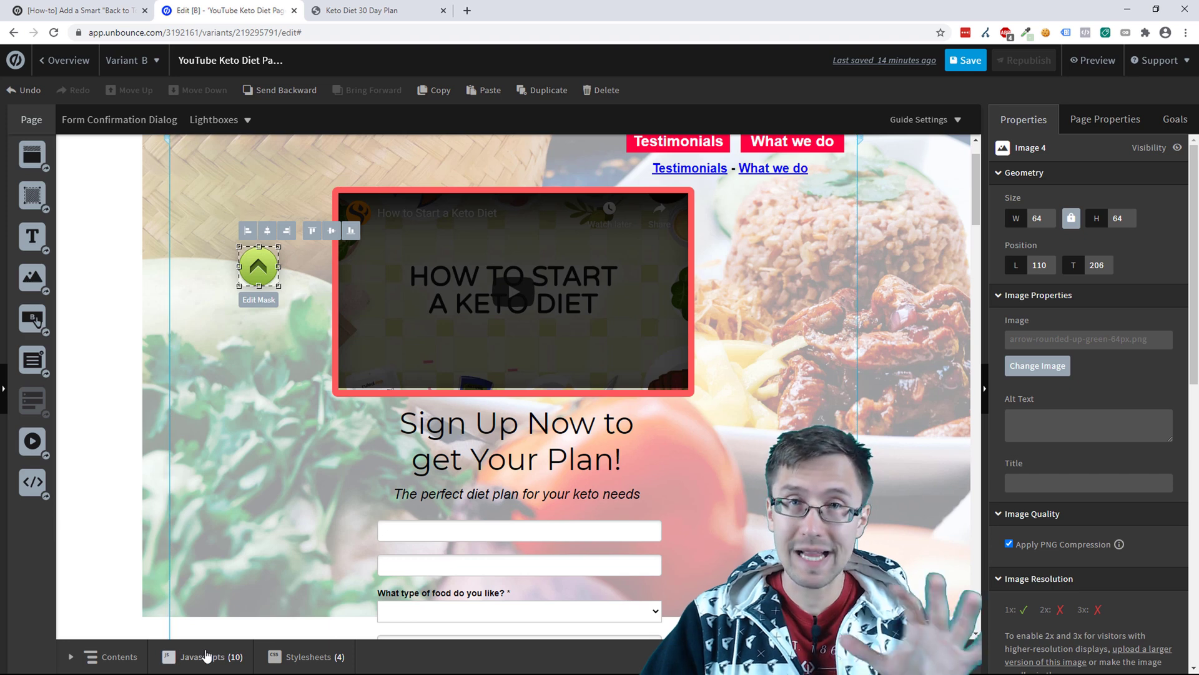
Create a script "Smart Back to Top Button" with the jQuery fade-in code placed Before Body End Tag
{"action": "left_click", "coordinate": [202, 656]}
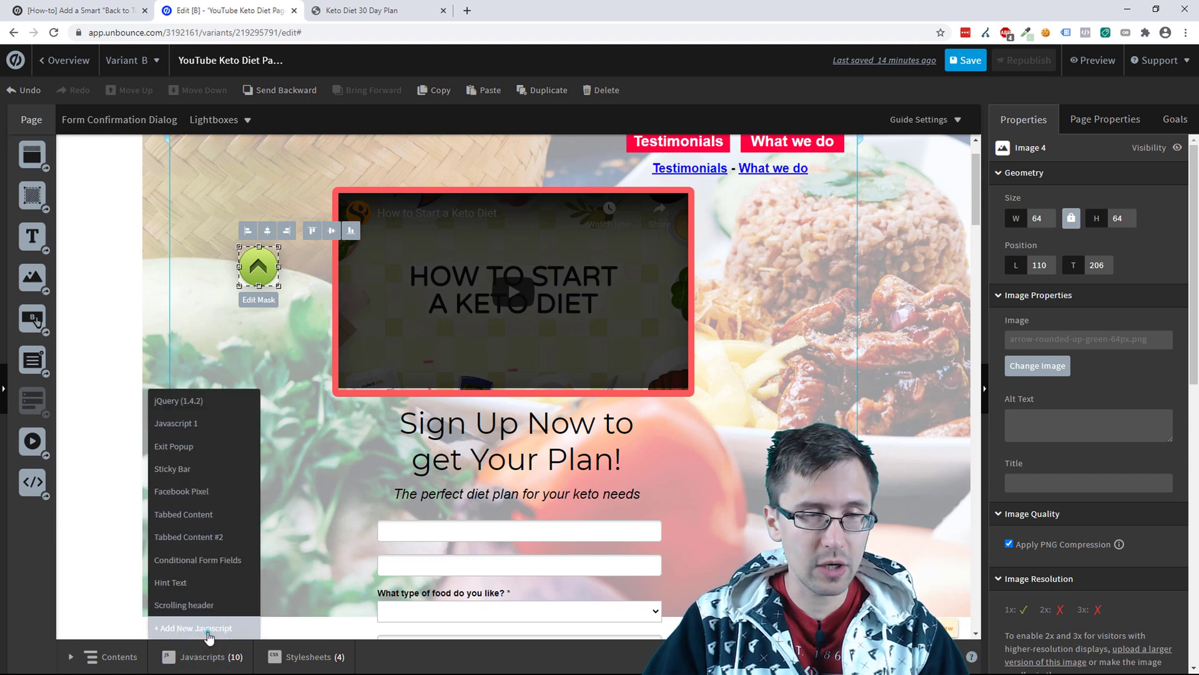
{"action": "left_click", "coordinate": [77, 10]}
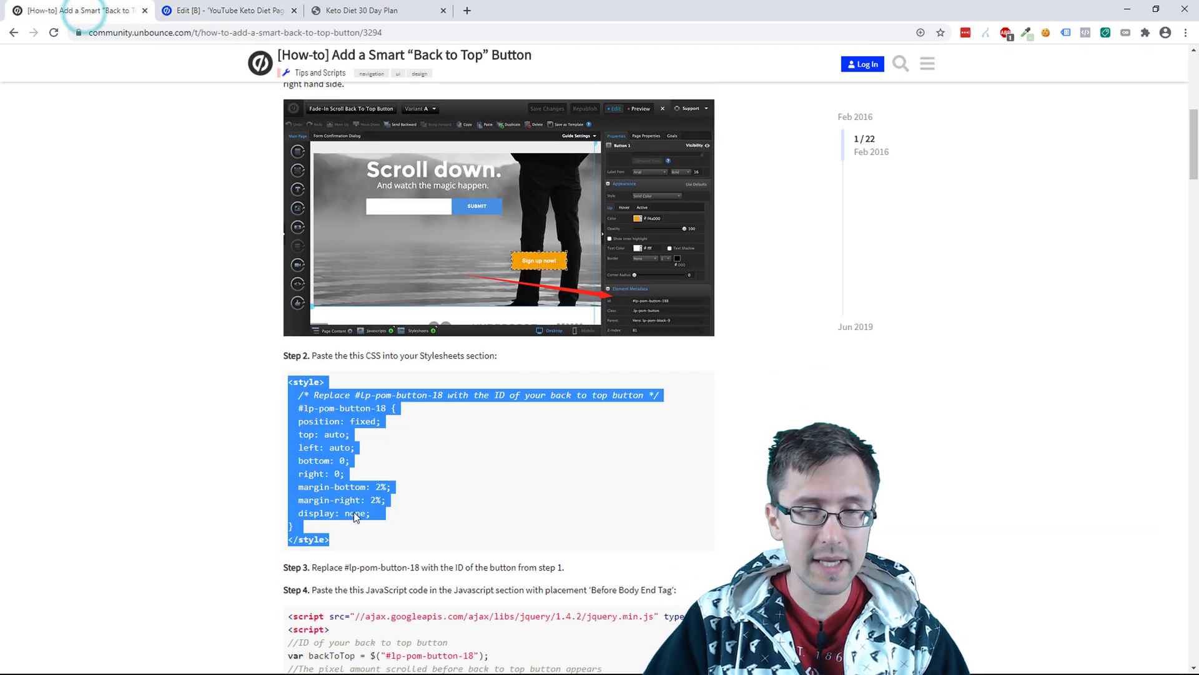
{"action": "scroll", "scroll_direction": "down", "scroll_amount": 3}
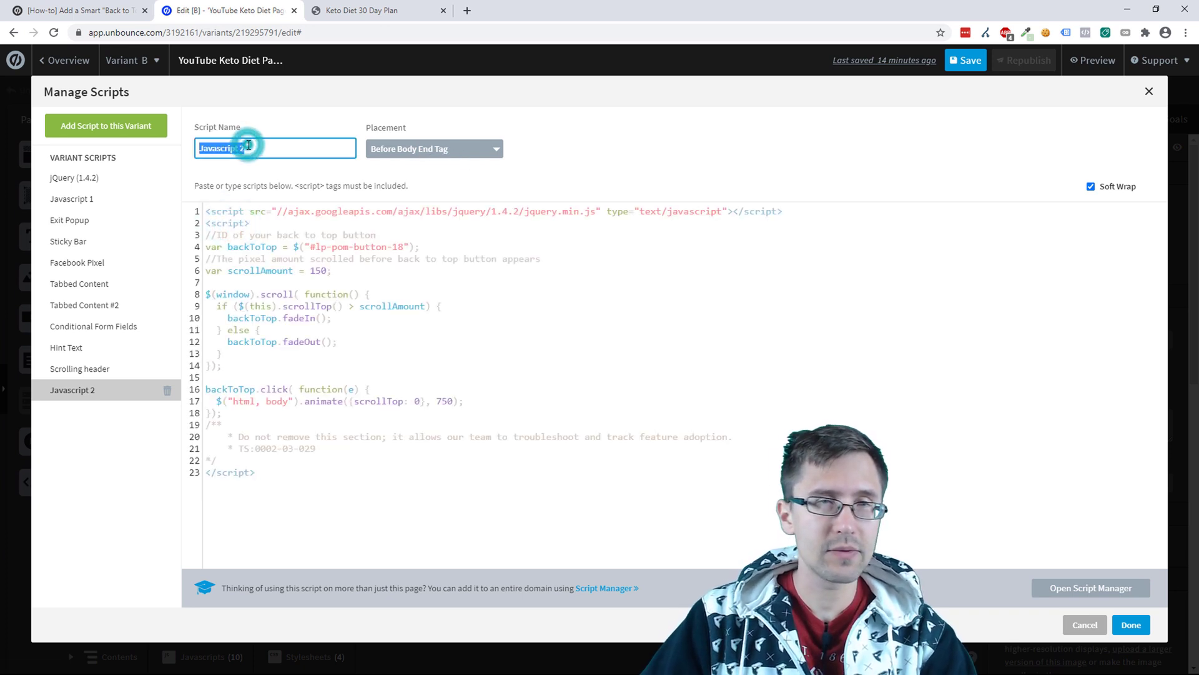
{"action": "type", "text": "Smart Back to Top Butt"}
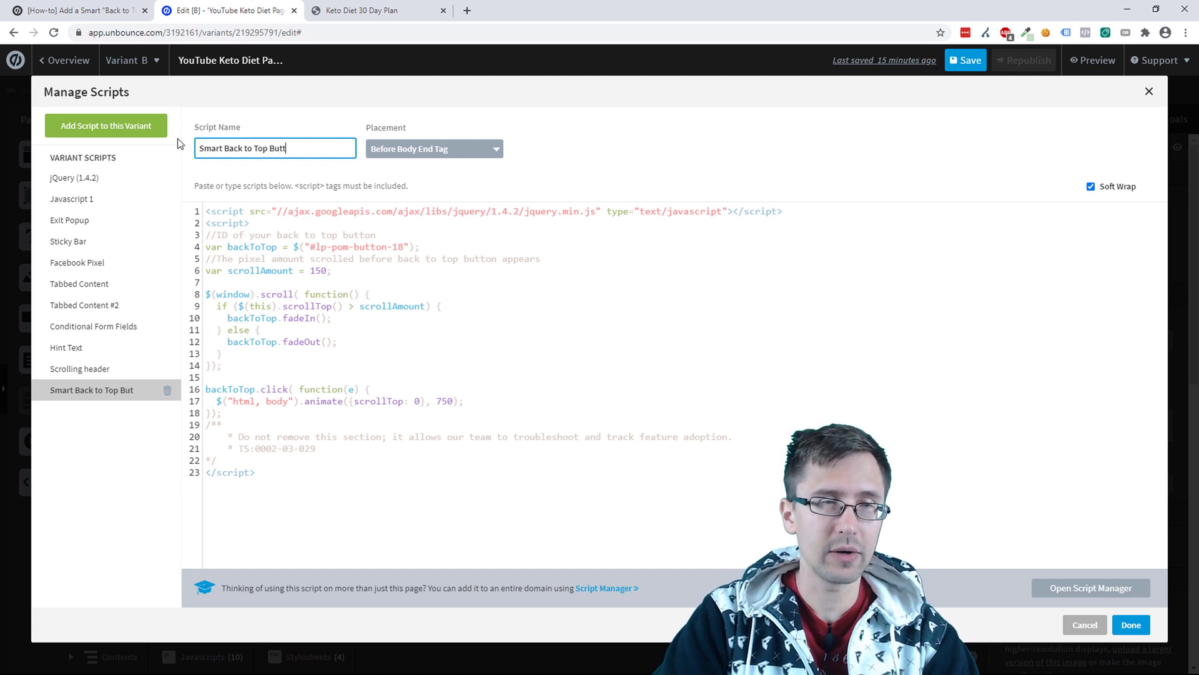
{"action": "type", "text": "on"}
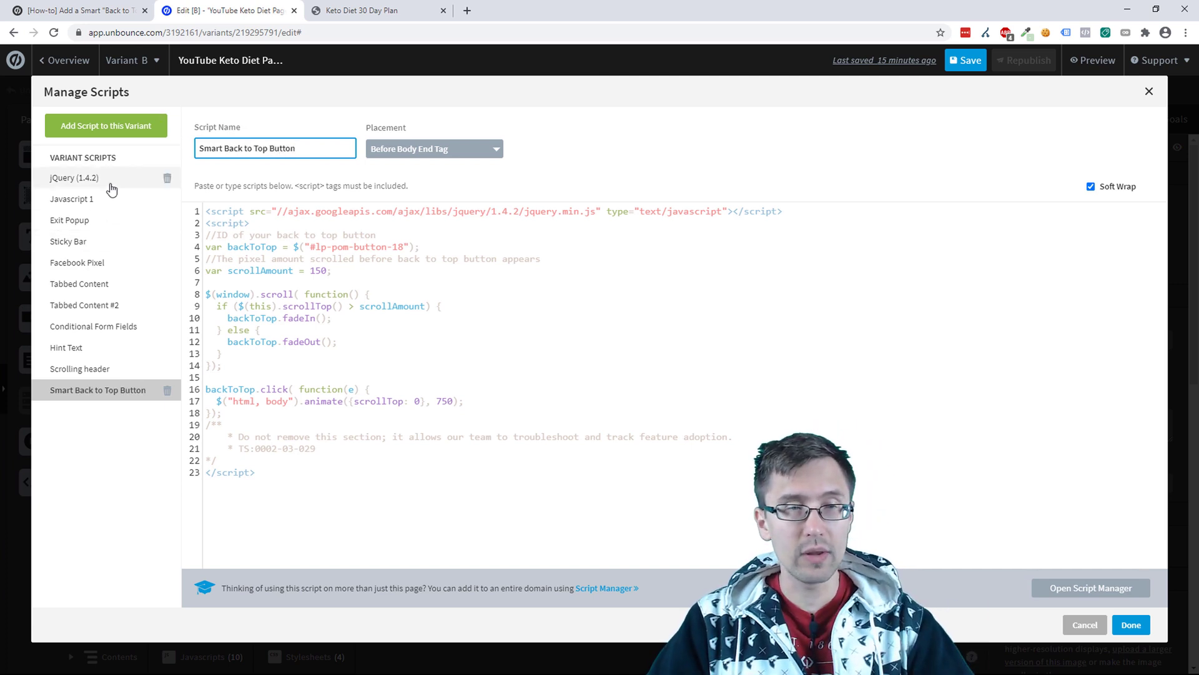
{"action": "mouse_move", "coordinate": [100, 352]}
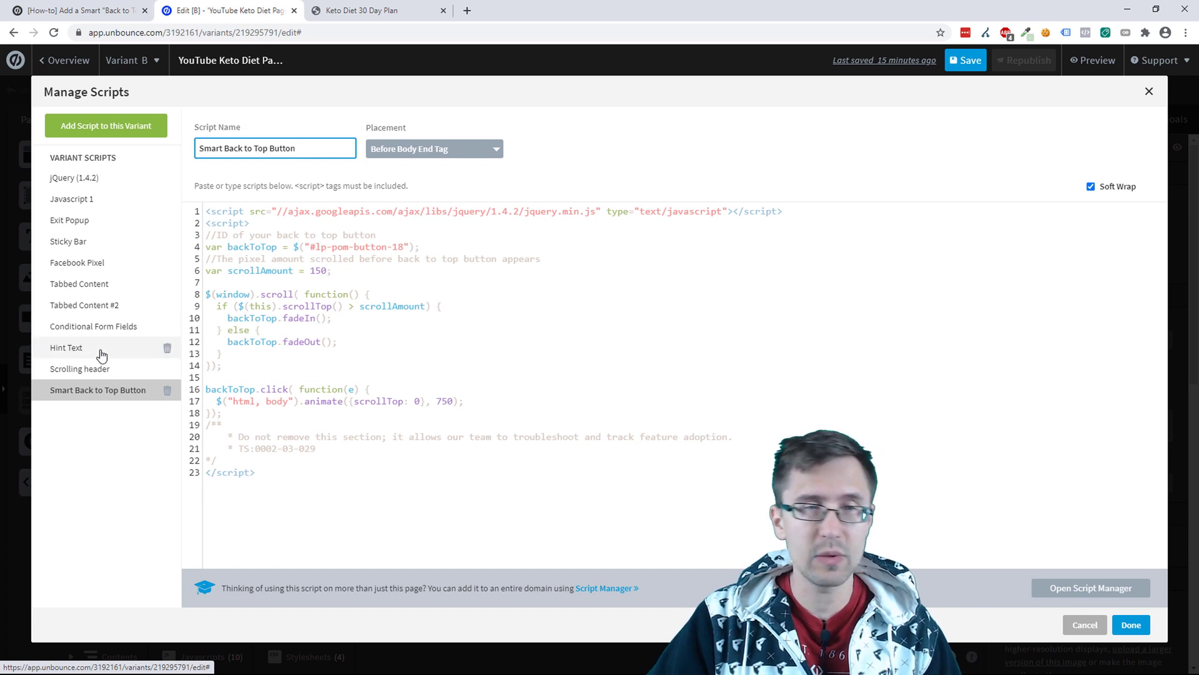
{"action": "mouse_move", "coordinate": [106, 232]}
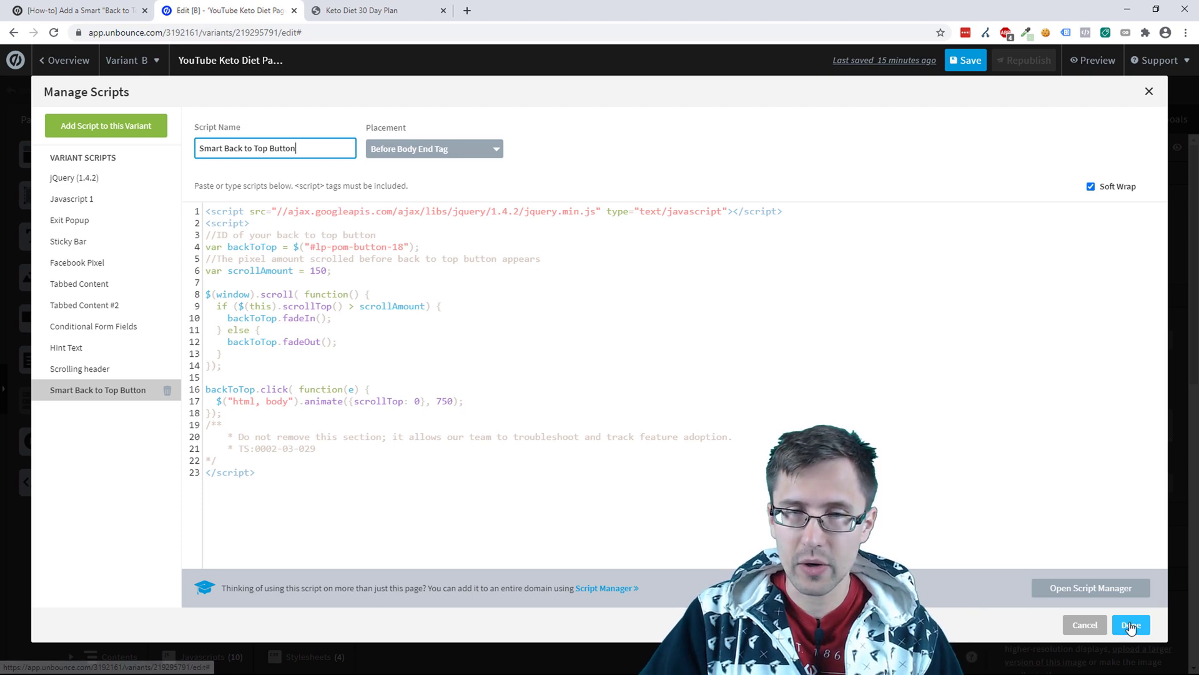
Save the new script and copy the arrow image's element ID lp-pom-image-178
{"action": "left_click", "coordinate": [1131, 625]}
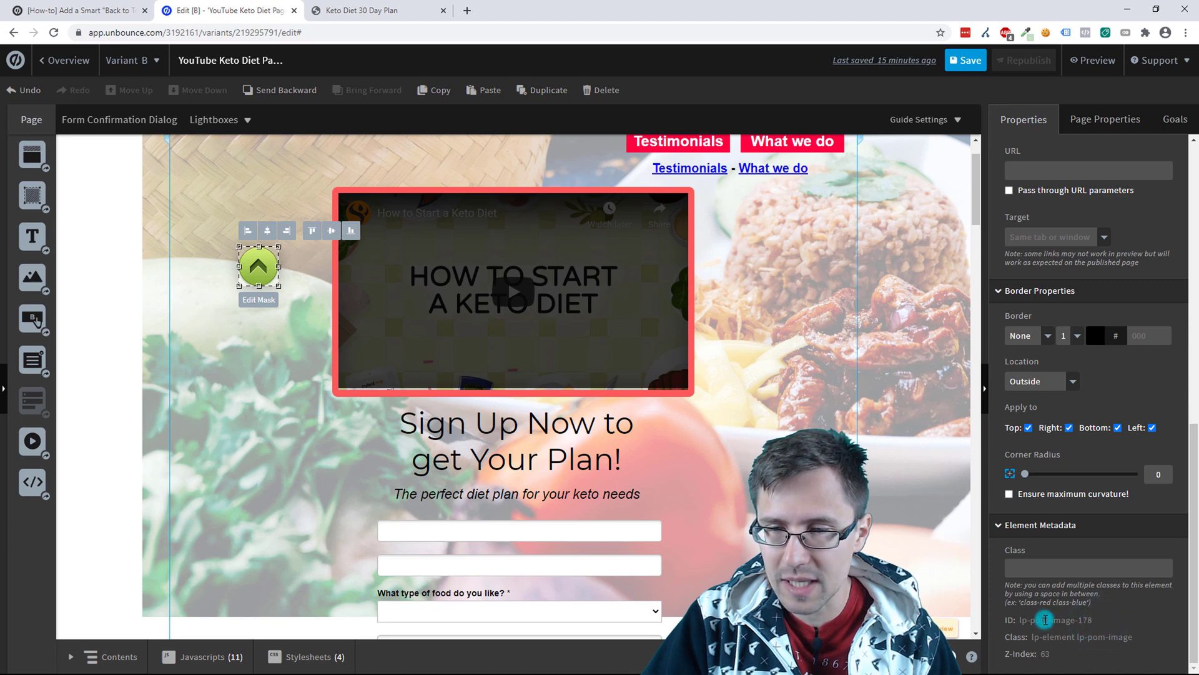
{"action": "left_click", "coordinate": [434, 90]}
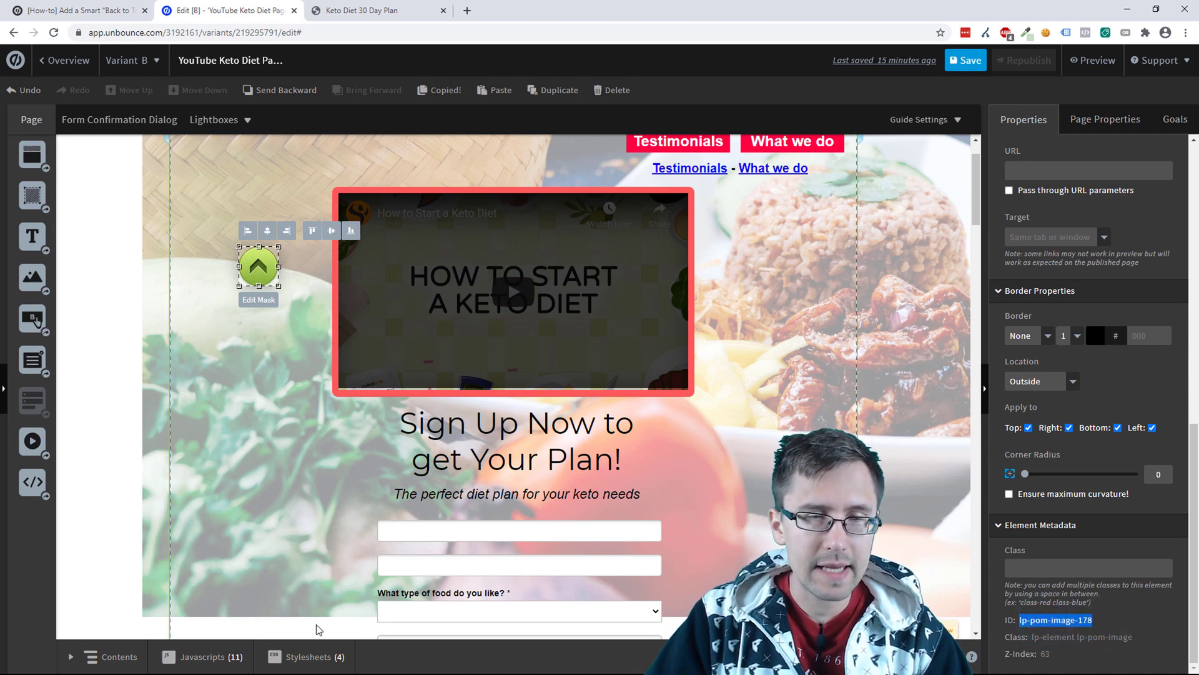
Replace lp-pom-button-18 with lp-pom-image-178 in the stylesheet selector and apply it
{"action": "left_click", "coordinate": [310, 656]}
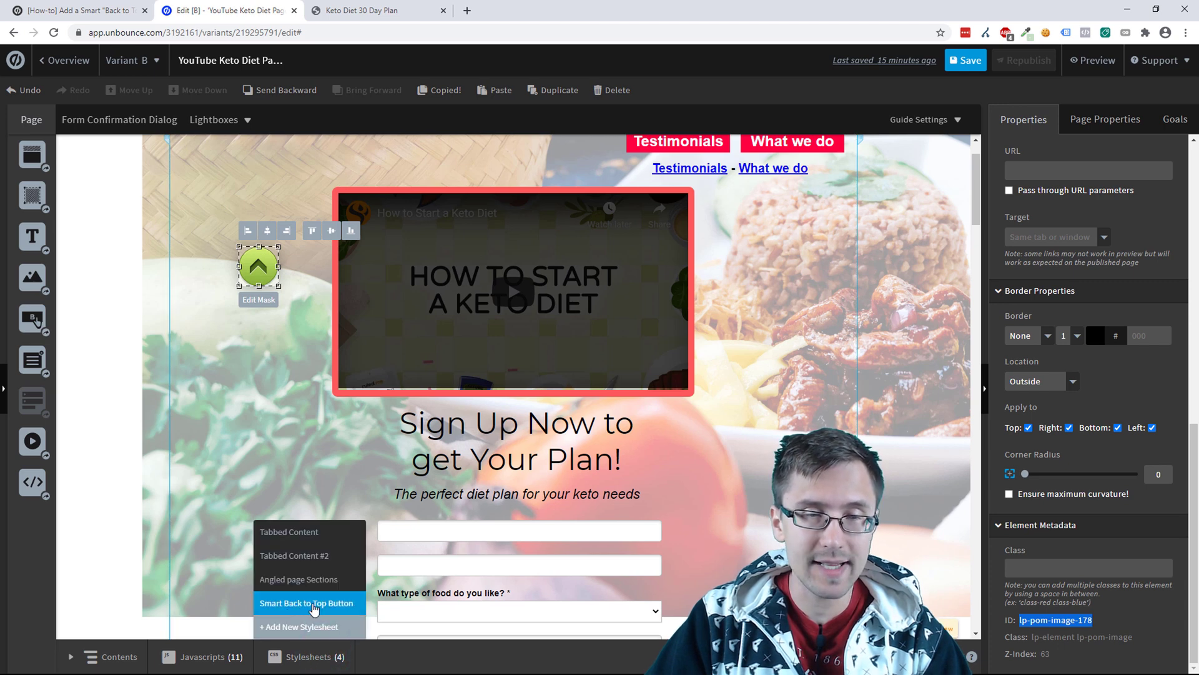
{"action": "left_click", "coordinate": [308, 602]}
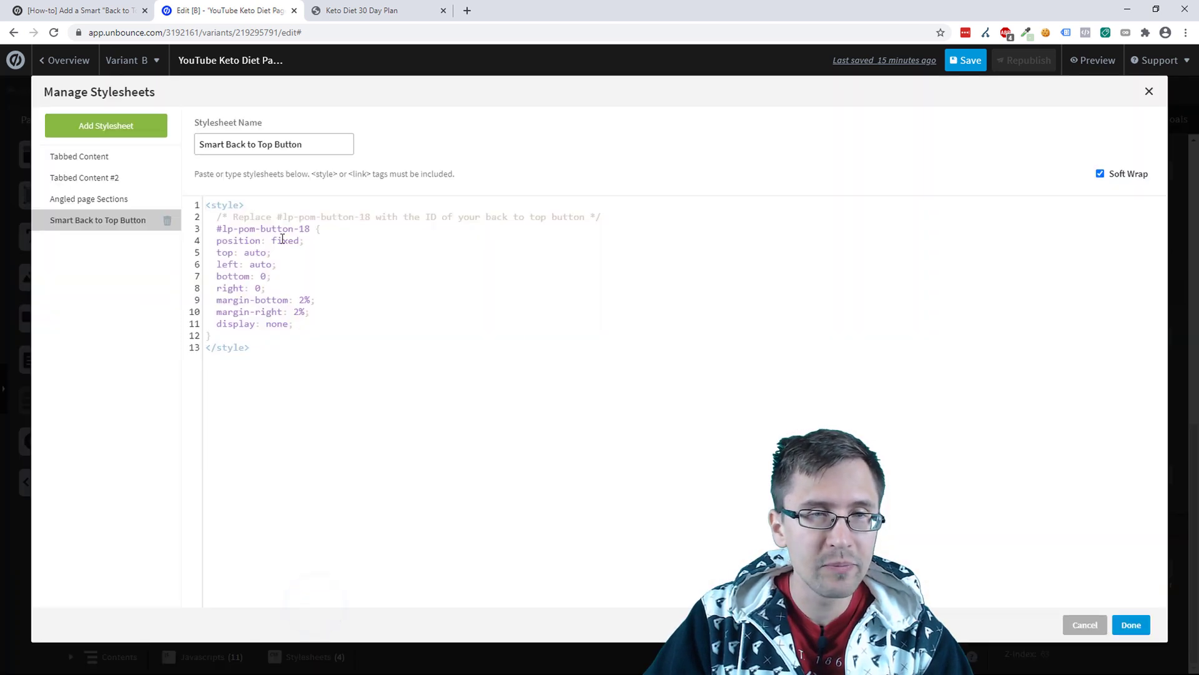
{"action": "double_click", "coordinate": [264, 229]}
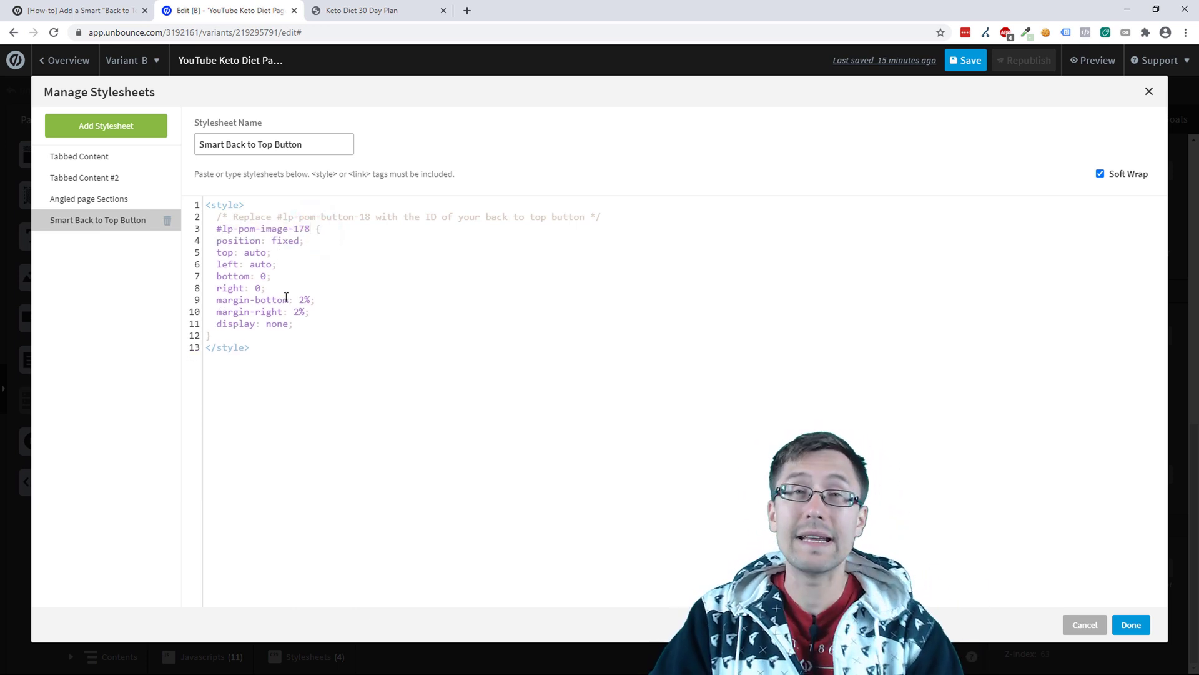
{"action": "mouse_move", "coordinate": [1132, 624]}
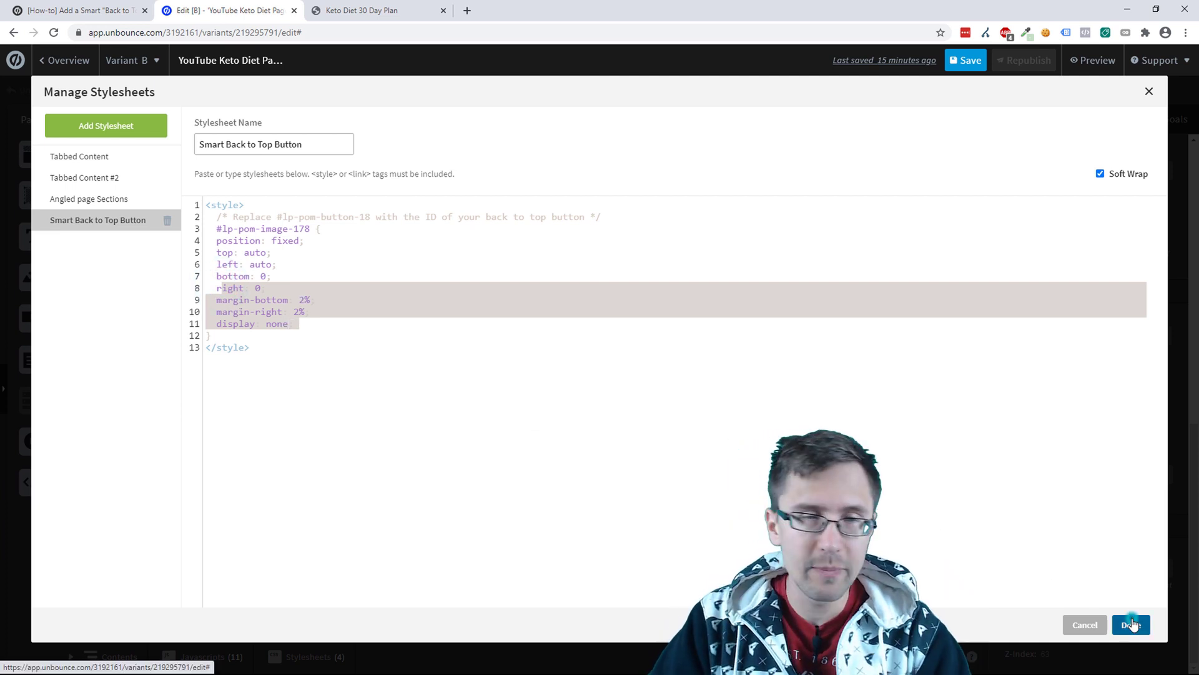
{"action": "left_click", "coordinate": [1131, 624]}
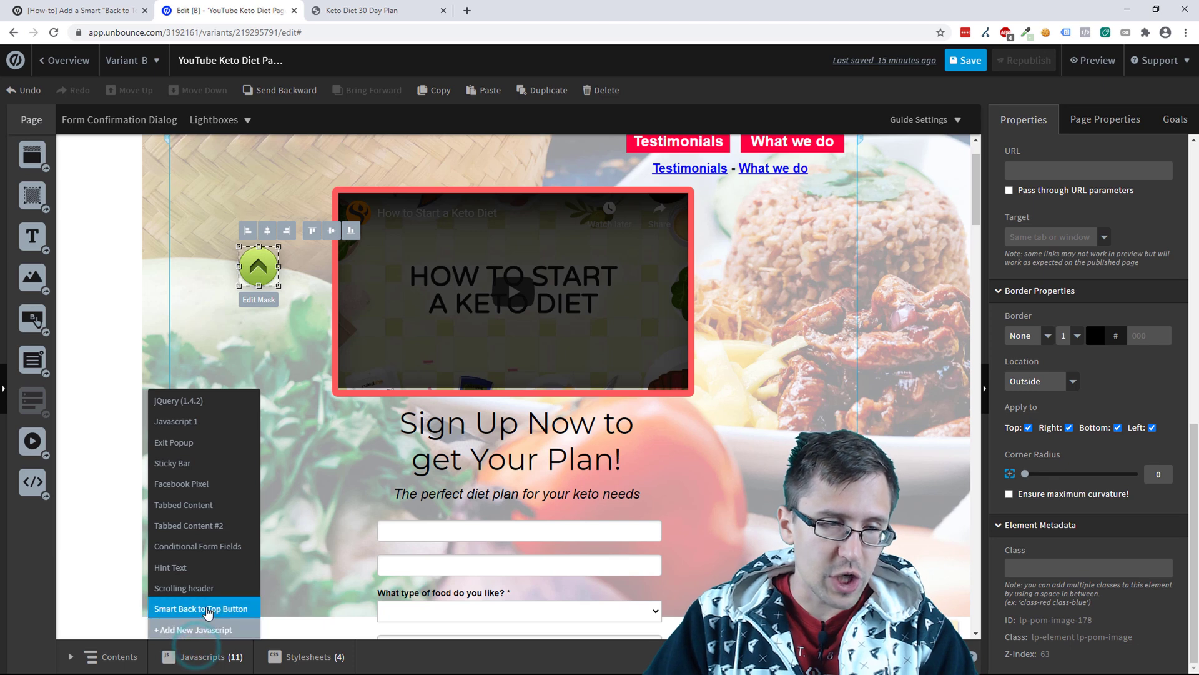
Replace lp-pom-button-18 with lp-pom-image-178 in the back-to-top script and apply it
{"action": "left_click", "coordinate": [203, 608]}
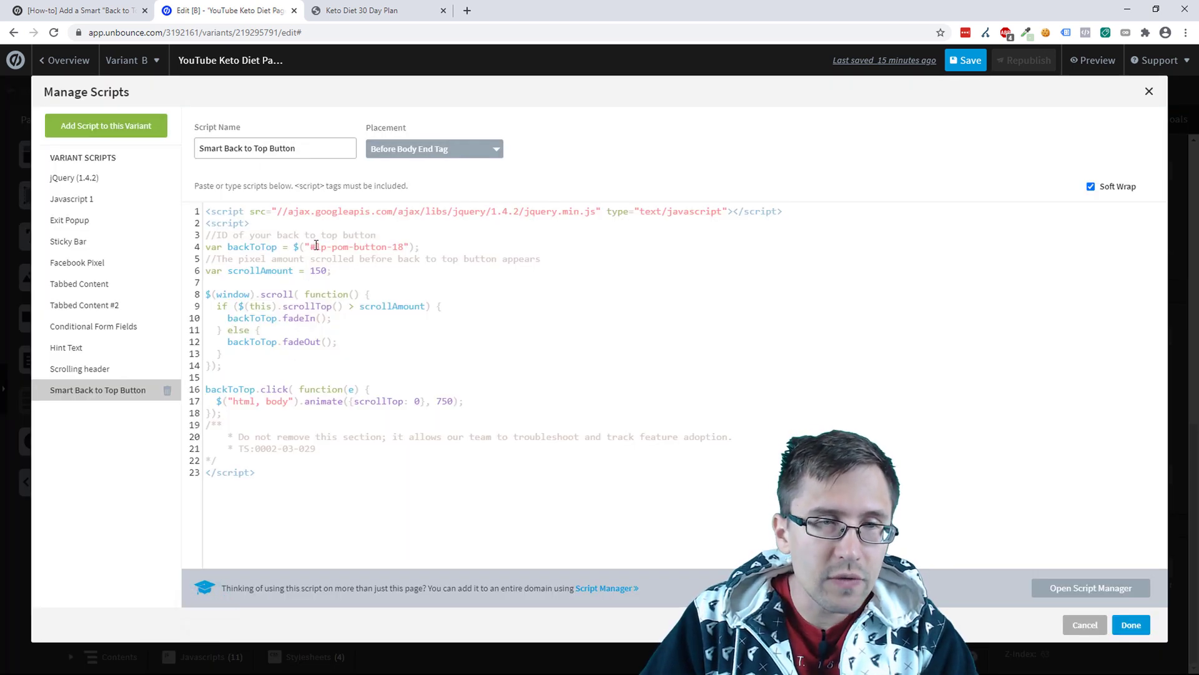
{"action": "double_click", "coordinate": [360, 247]}
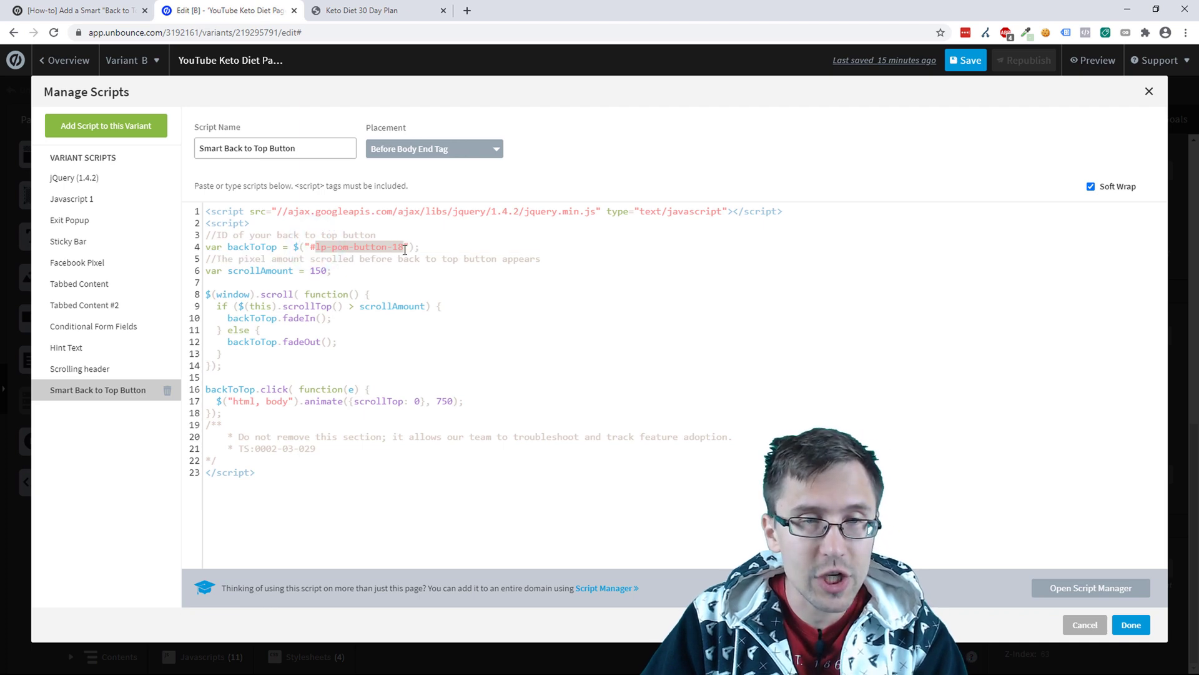
{"action": "type", "text": "lp-pom-image-178"}
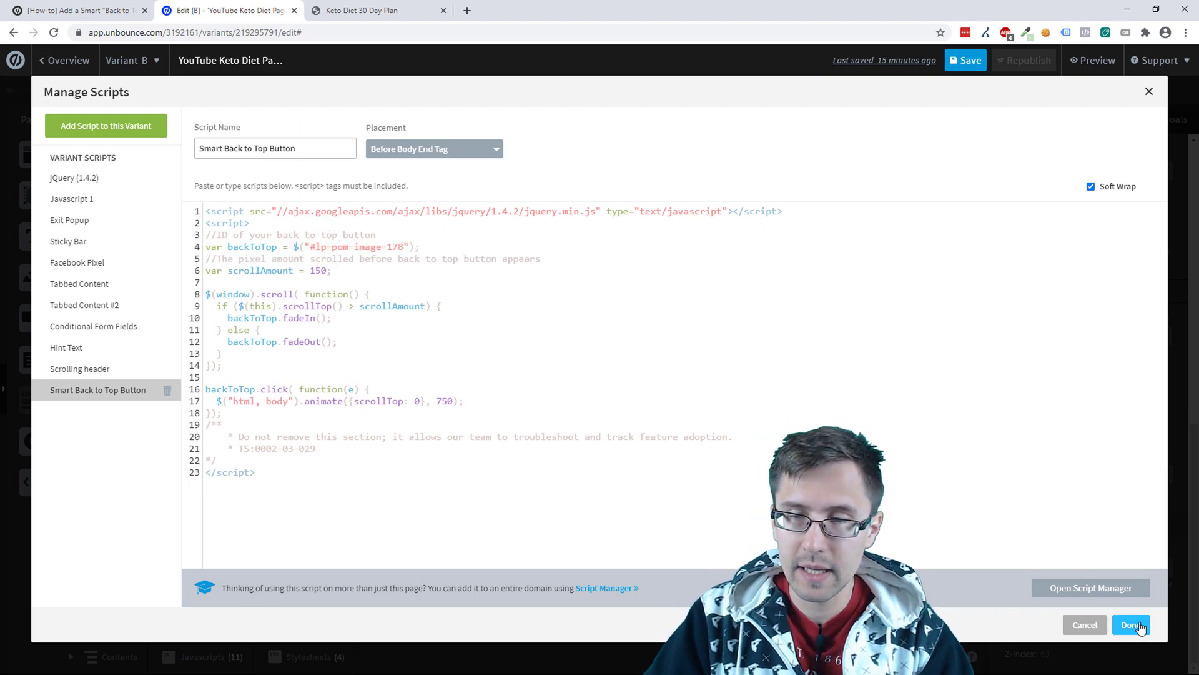
{"action": "left_click", "coordinate": [1130, 624]}
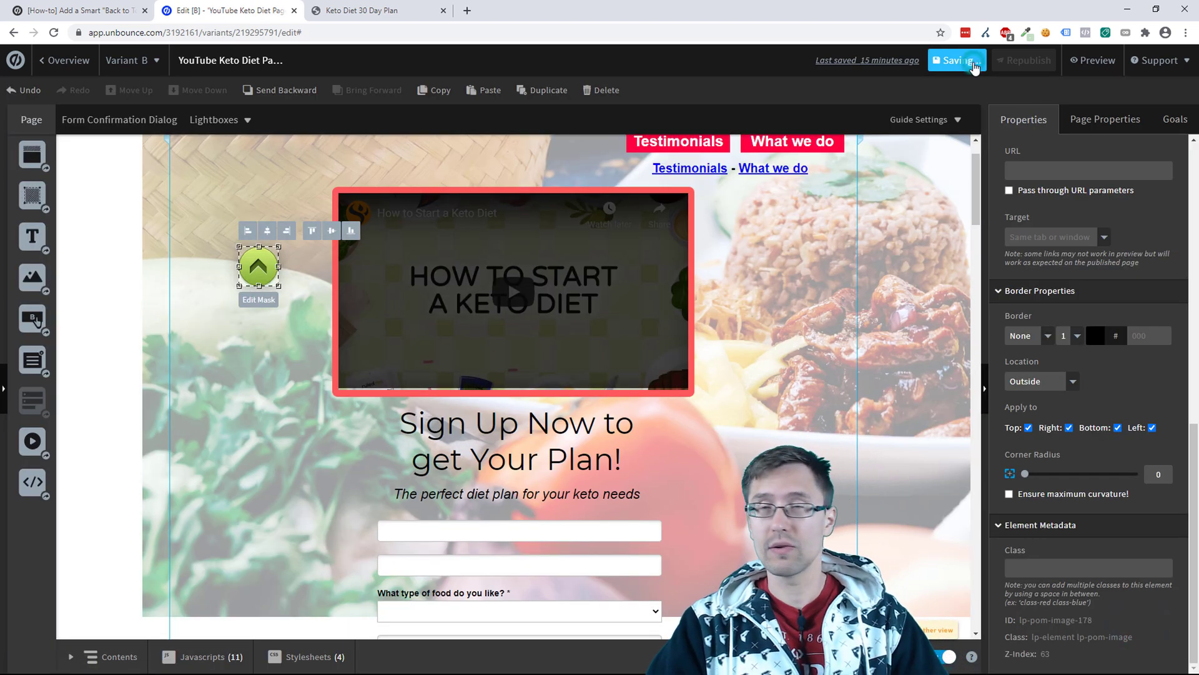
Save and republish the landing page, then open the live page link in a new tab
{"action": "left_click", "coordinate": [956, 60]}
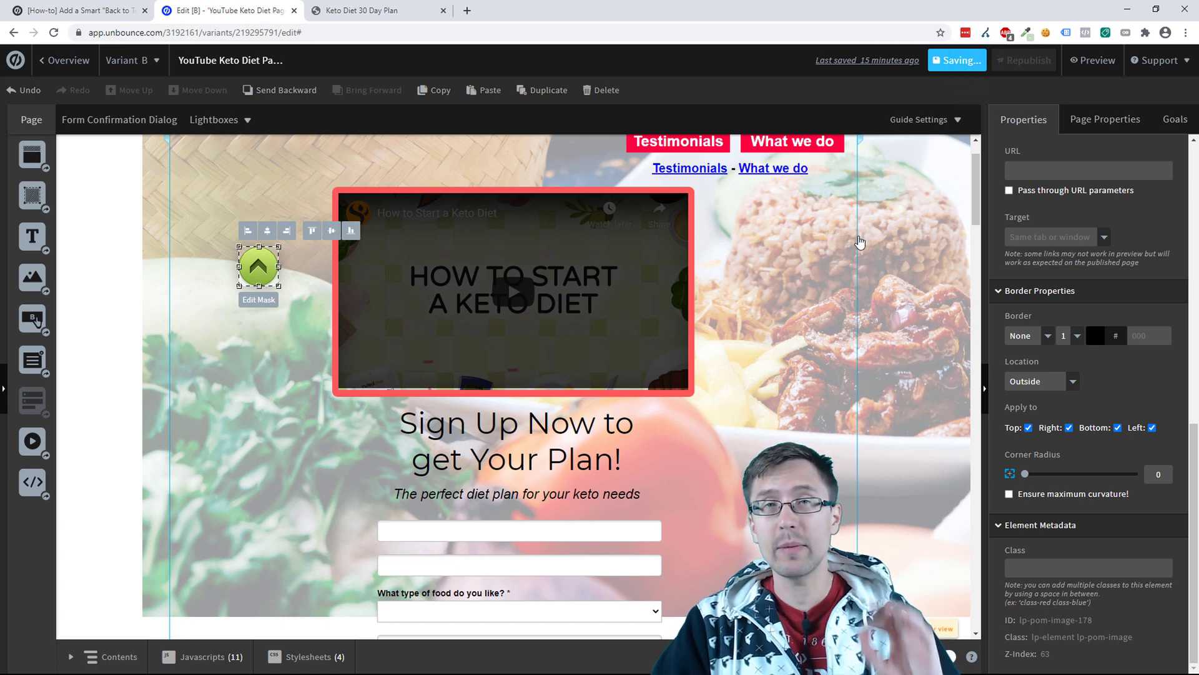
{"action": "scroll", "scroll_direction": "up", "scroll_amount": 3}
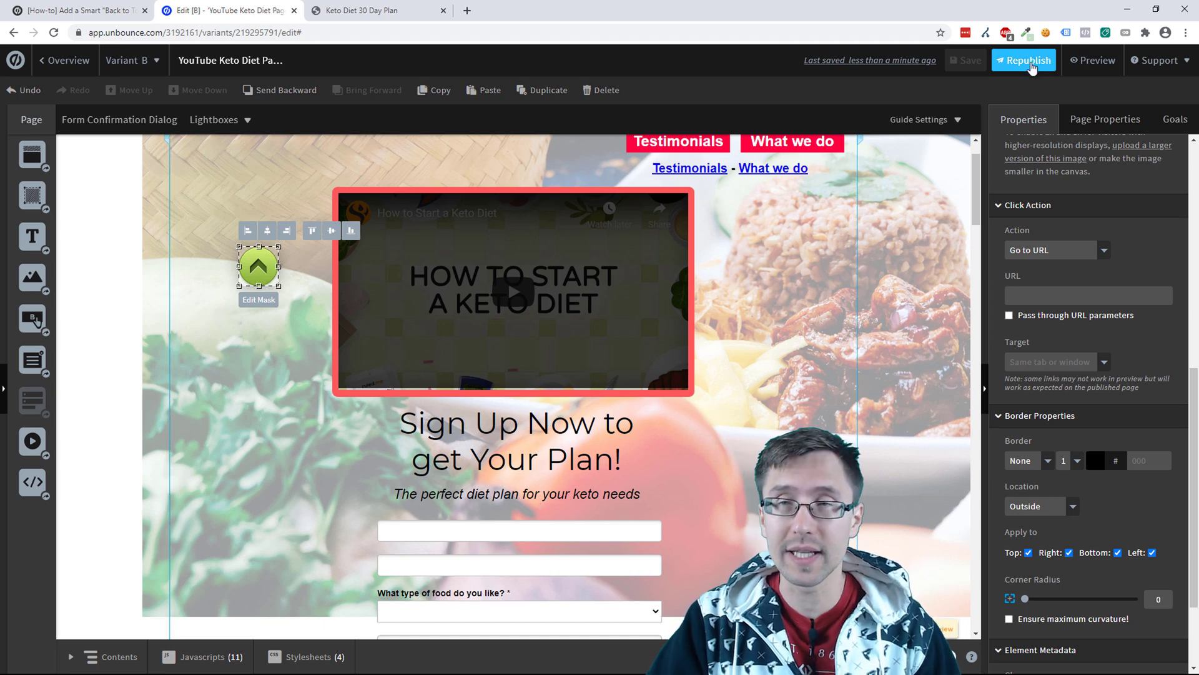
{"action": "left_click", "coordinate": [1023, 60]}
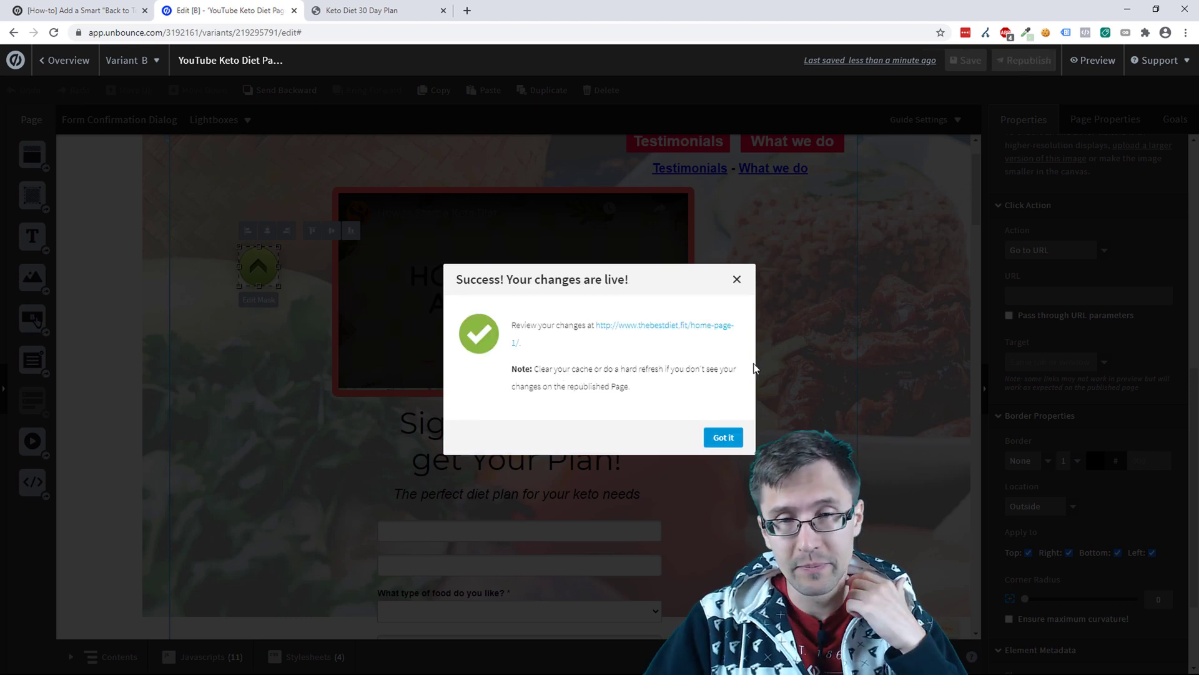
{"action": "right_click", "coordinate": [627, 330]}
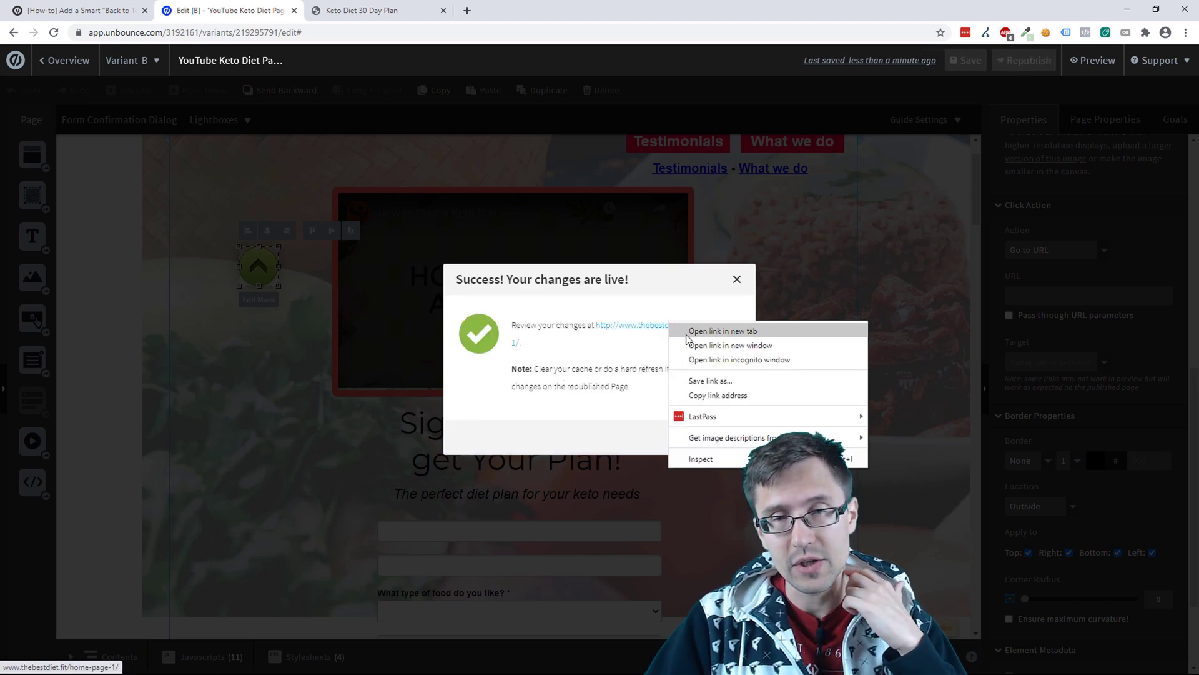
{"action": "left_click", "coordinate": [722, 330]}
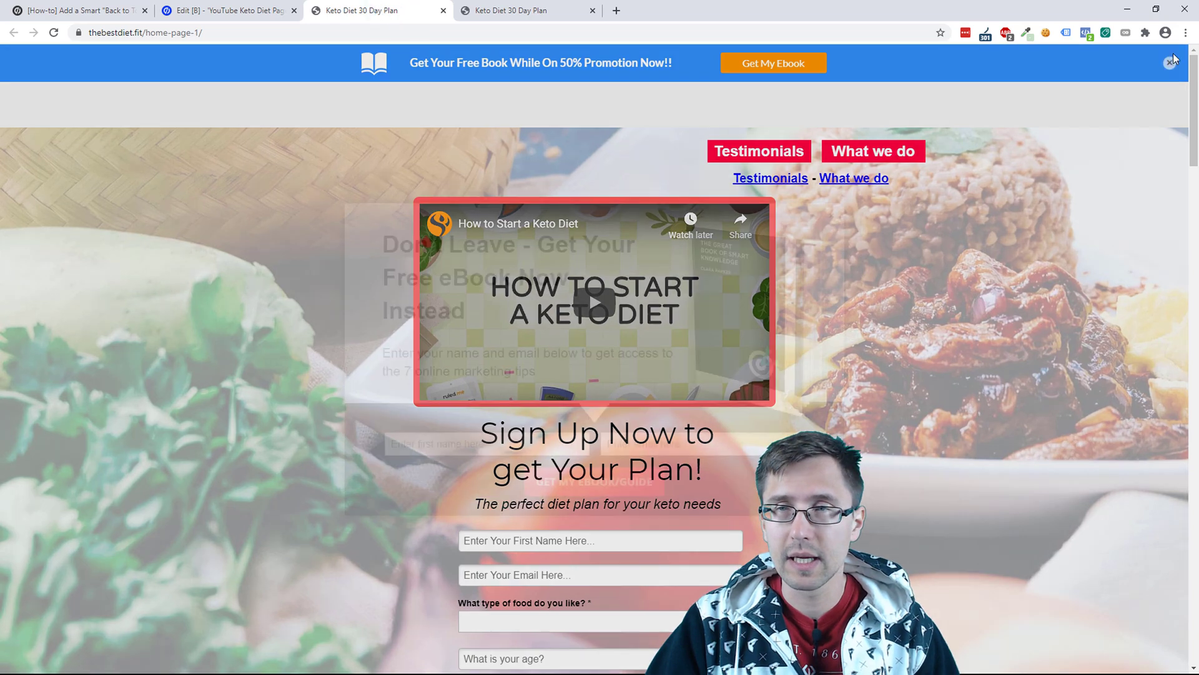
Dismiss the popups and scroll the live page to confirm the green arrow fades in and returns to top
{"action": "left_click", "coordinate": [1169, 62]}
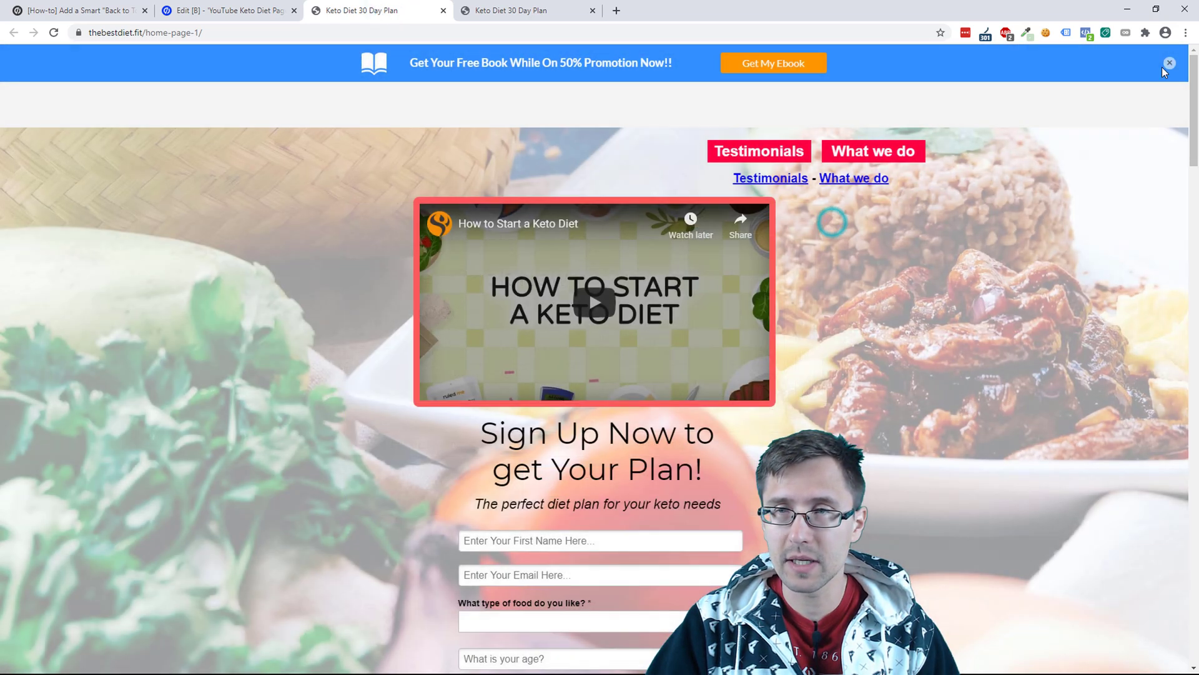
{"action": "left_click", "coordinate": [1169, 63]}
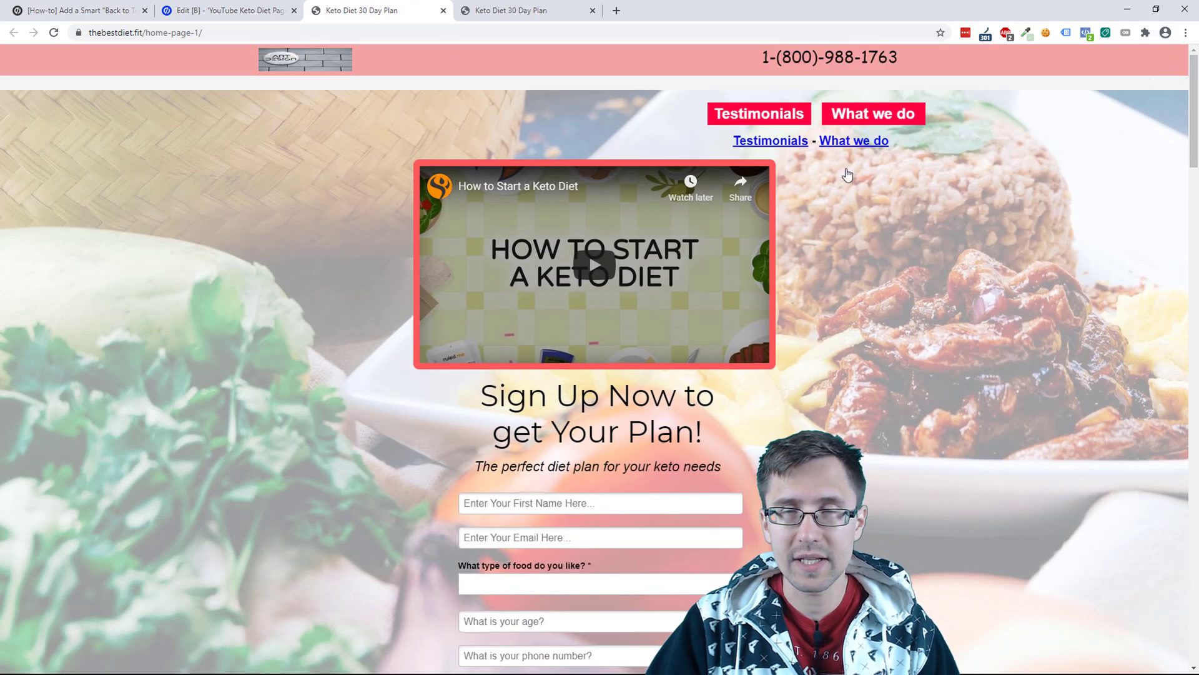
{"action": "scroll", "scroll_direction": "down", "scroll_amount": 3}
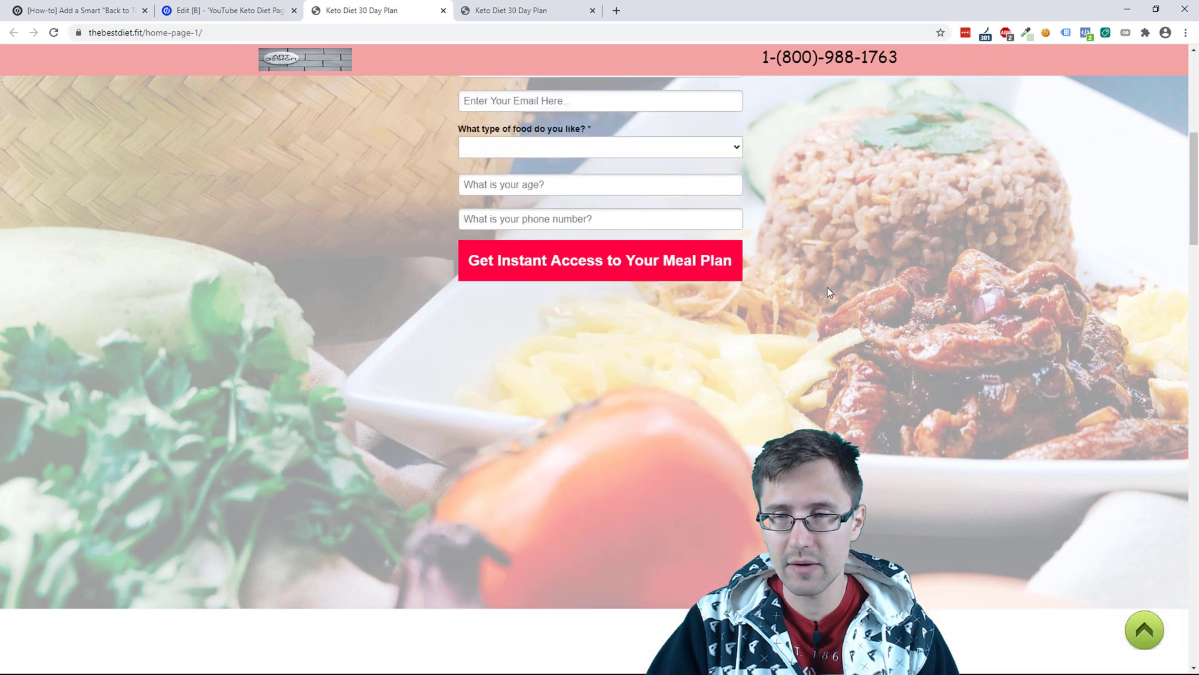
{"action": "scroll", "scroll_direction": "up", "scroll_amount": 3}
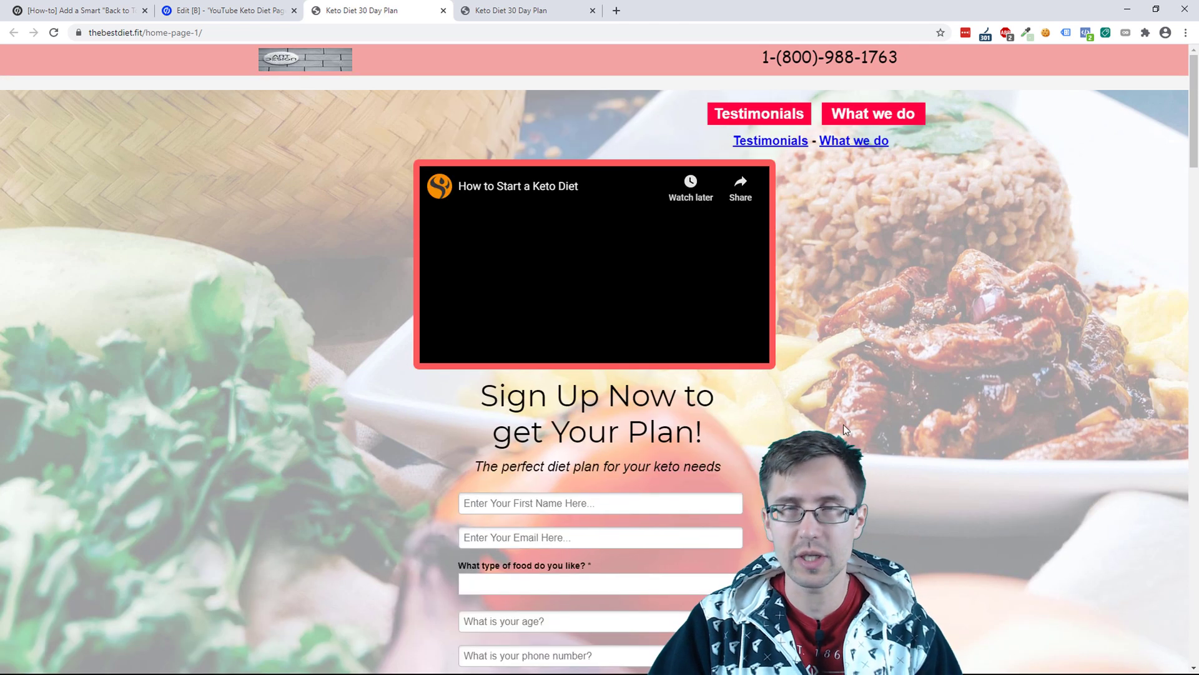
{"action": "scroll", "scroll_direction": "down", "scroll_amount": 3}
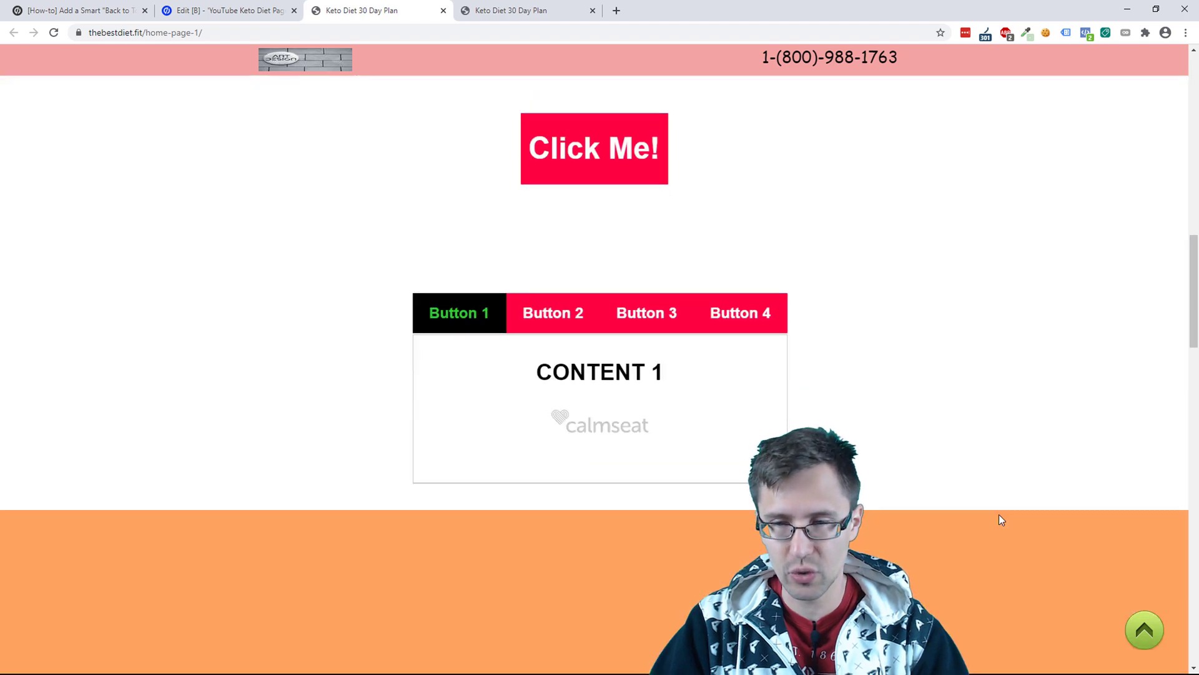
{"action": "scroll", "scroll_direction": "up", "scroll_amount": 3}
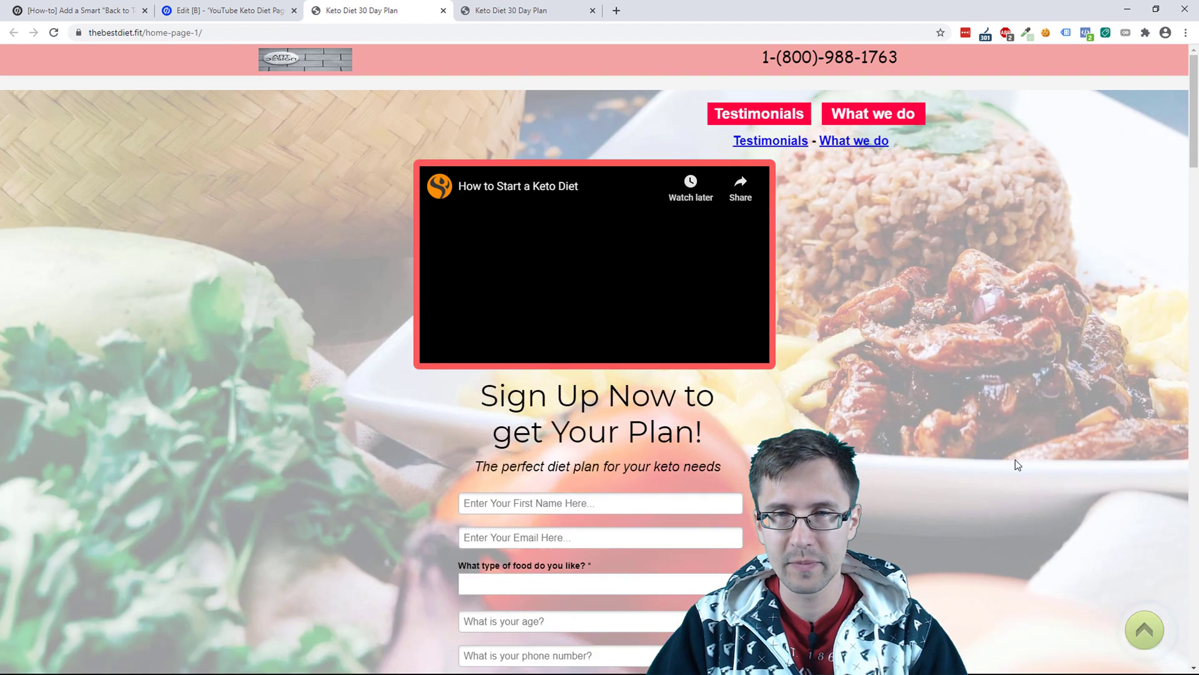
{"action": "scroll", "scroll_direction": "down", "scroll_amount": 3}
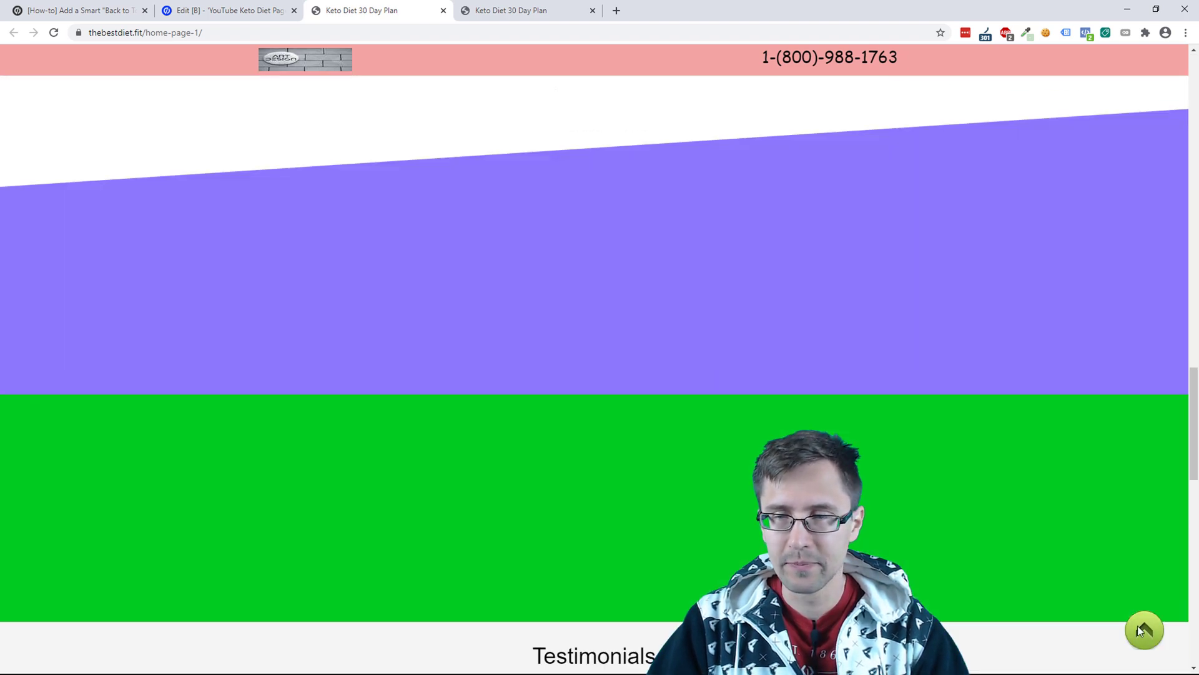
{"action": "scroll", "scroll_direction": "up", "scroll_amount": 3}
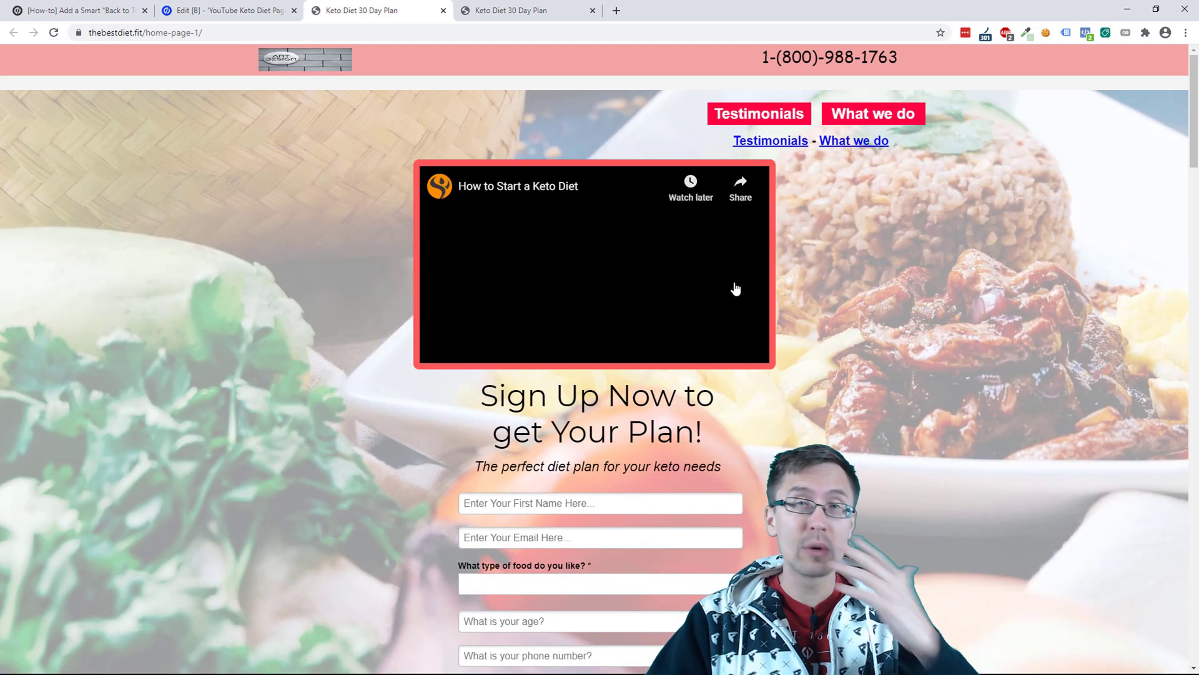